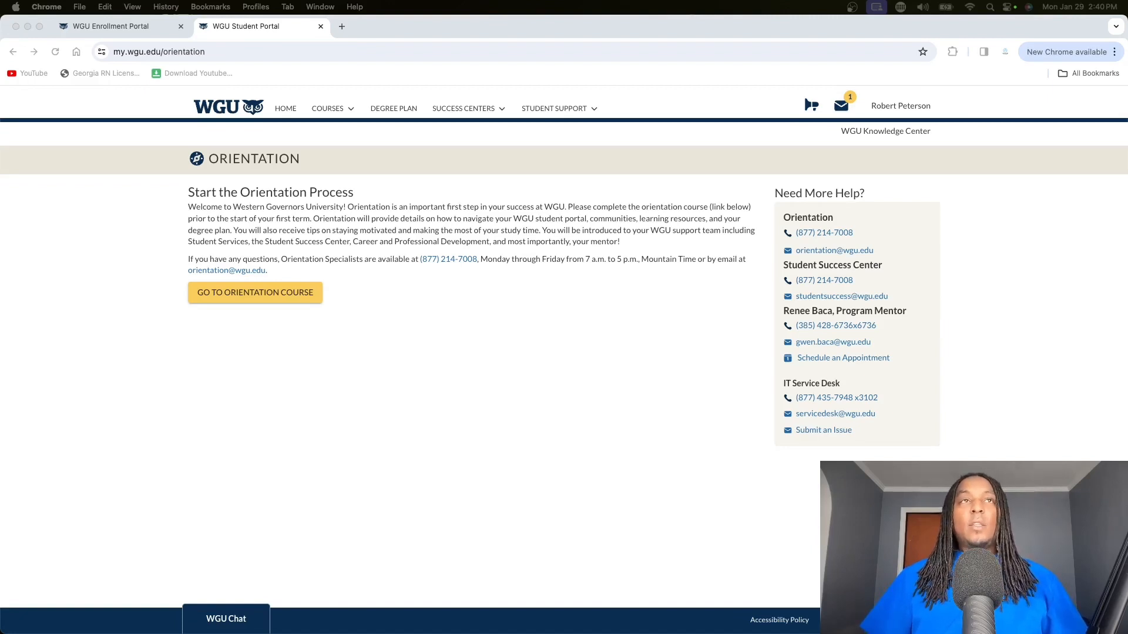
pyautogui.moveTo(293, 472)
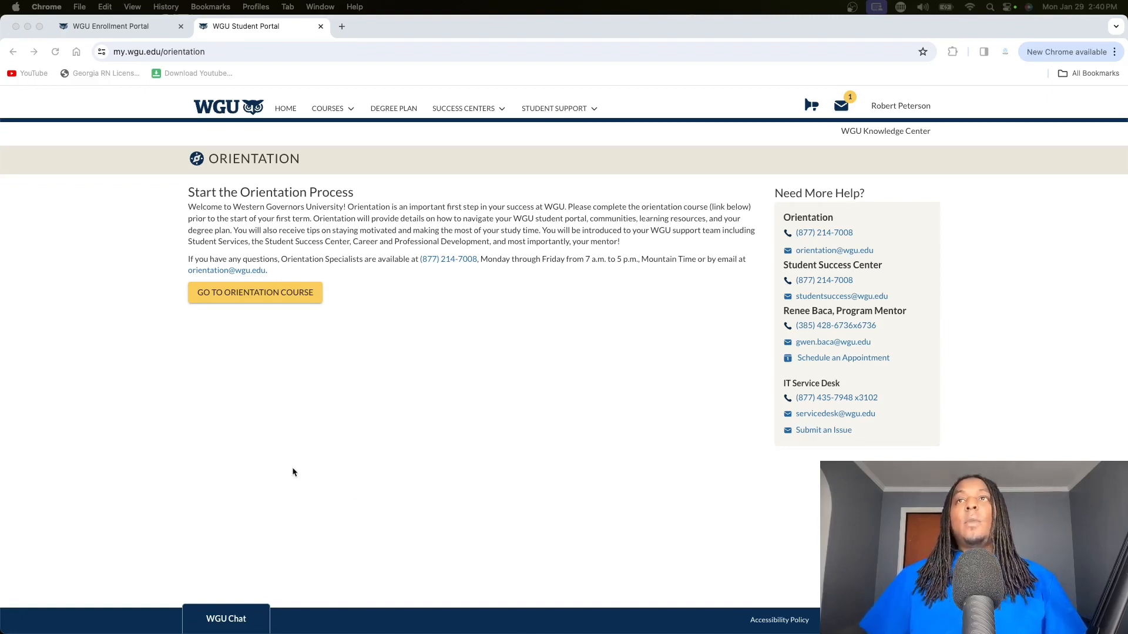
pyautogui.moveTo(498, 329)
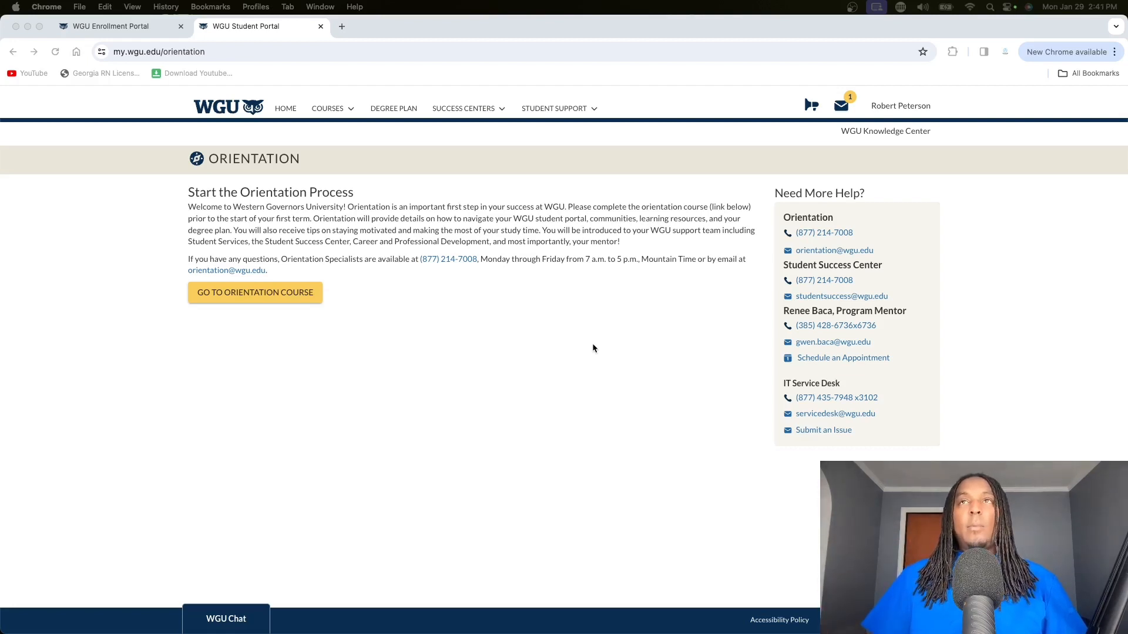
pyautogui.moveTo(572, 369)
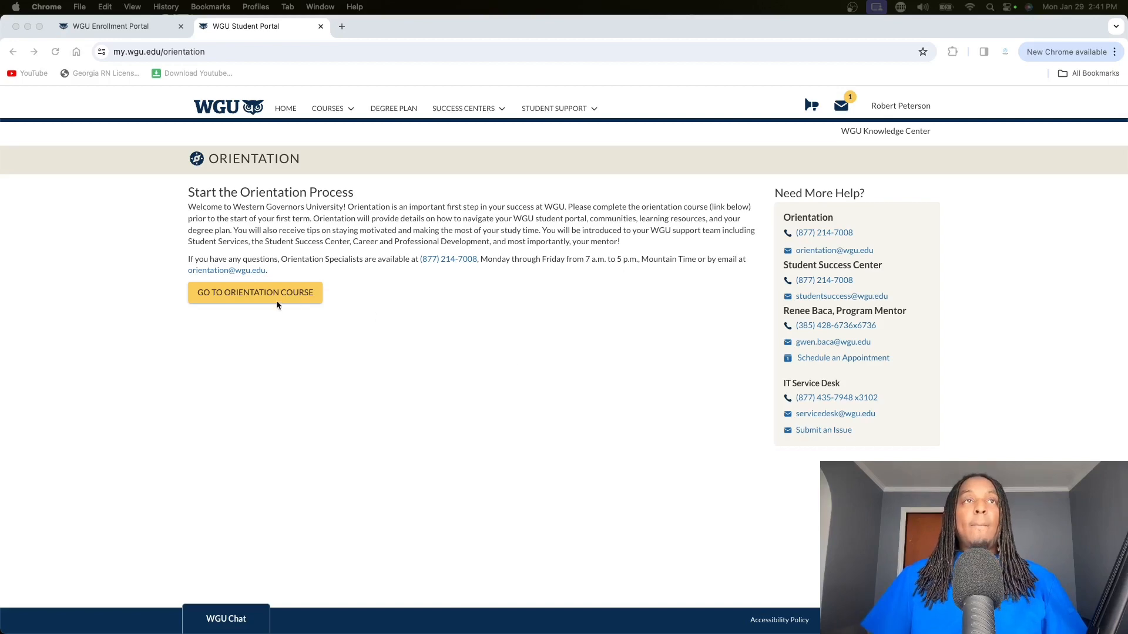
# - Open the Orientation – ORA1 course page and scroll down toward its Assessments section
pyautogui.click(254, 292)
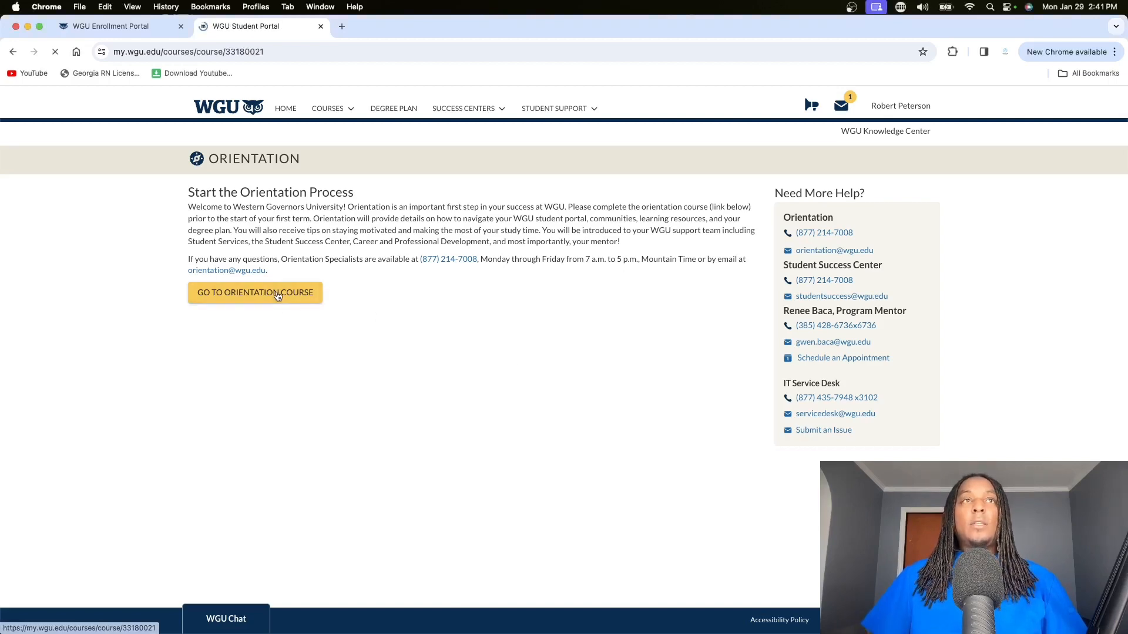
pyautogui.click(255, 292)
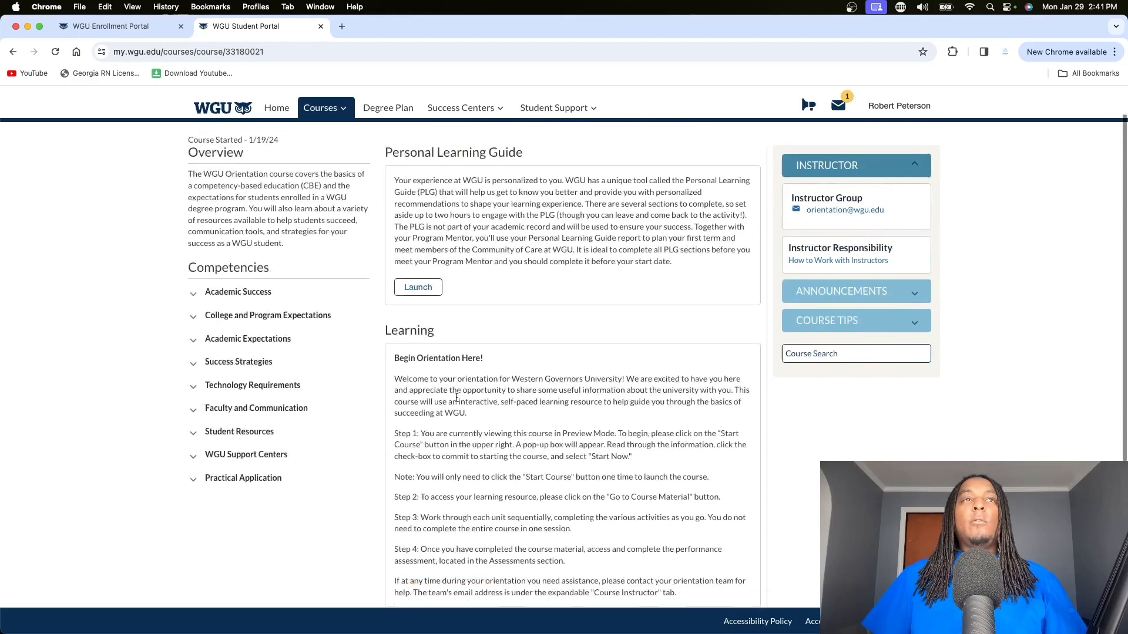
pyautogui.scroll(-3)
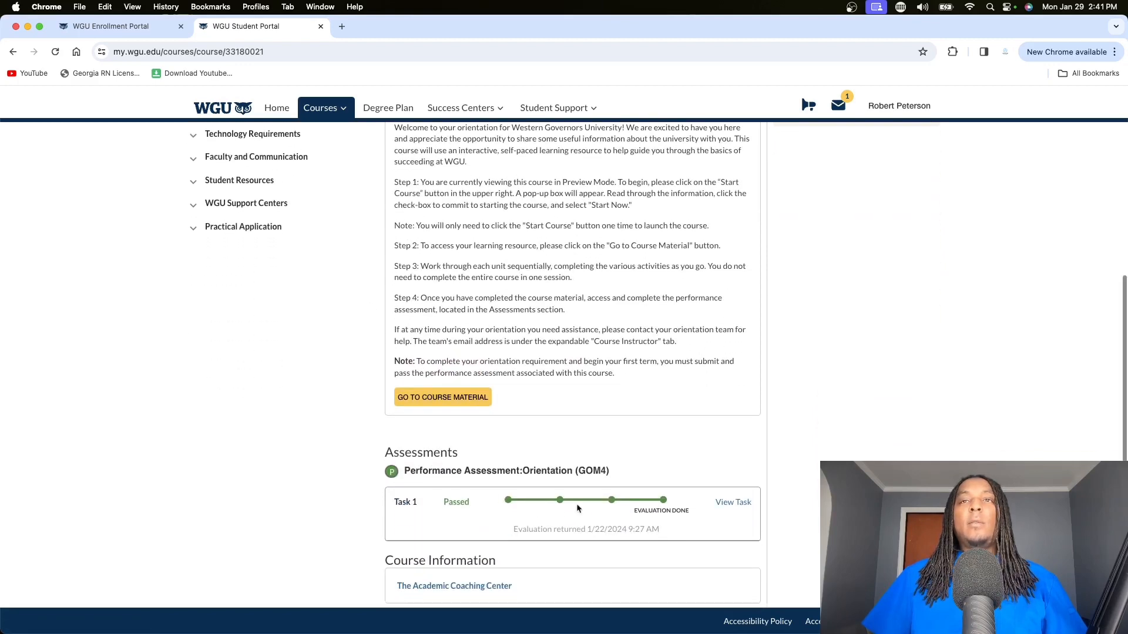
pyautogui.scroll(-3)
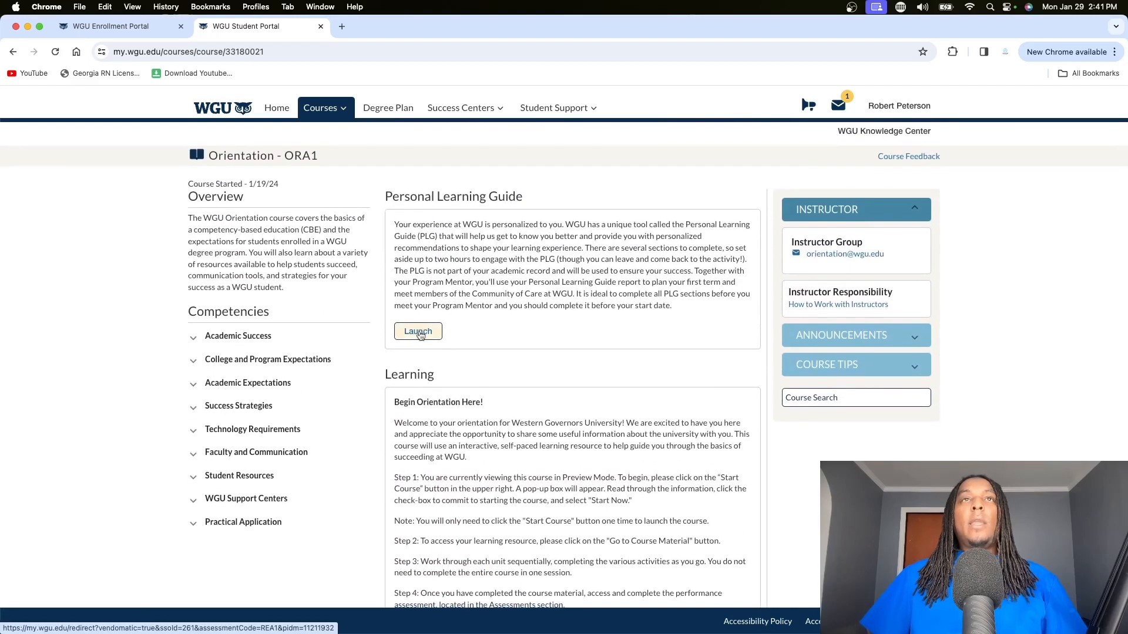
# - Launch the Personal Learning Guide and scroll through its nine completed sections
pyautogui.click(417, 330)
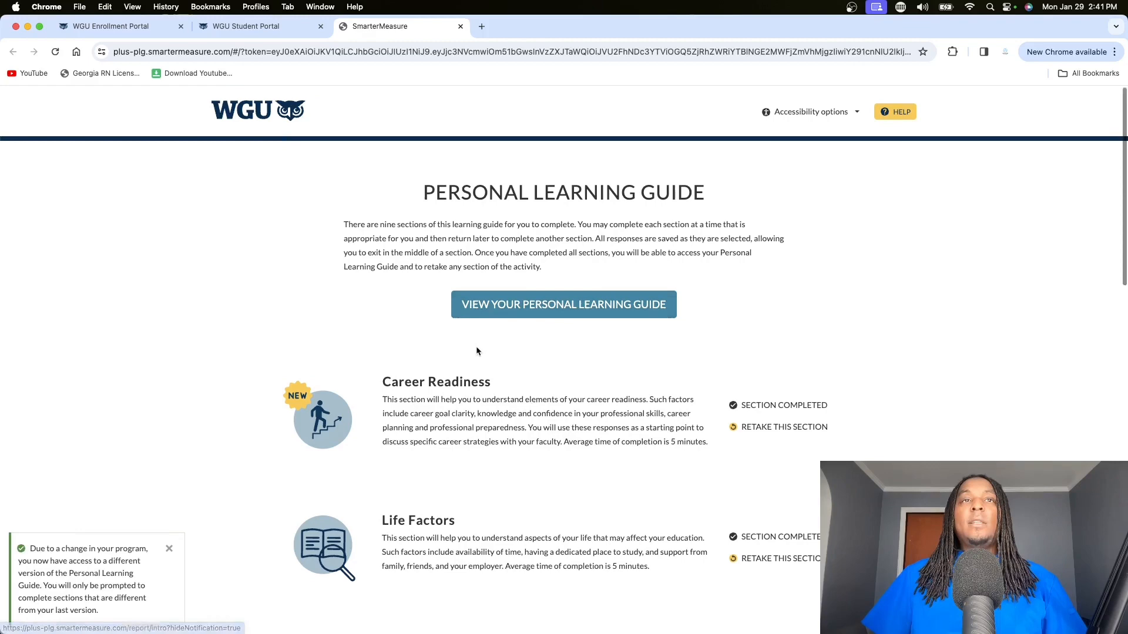
pyautogui.scroll(-3)
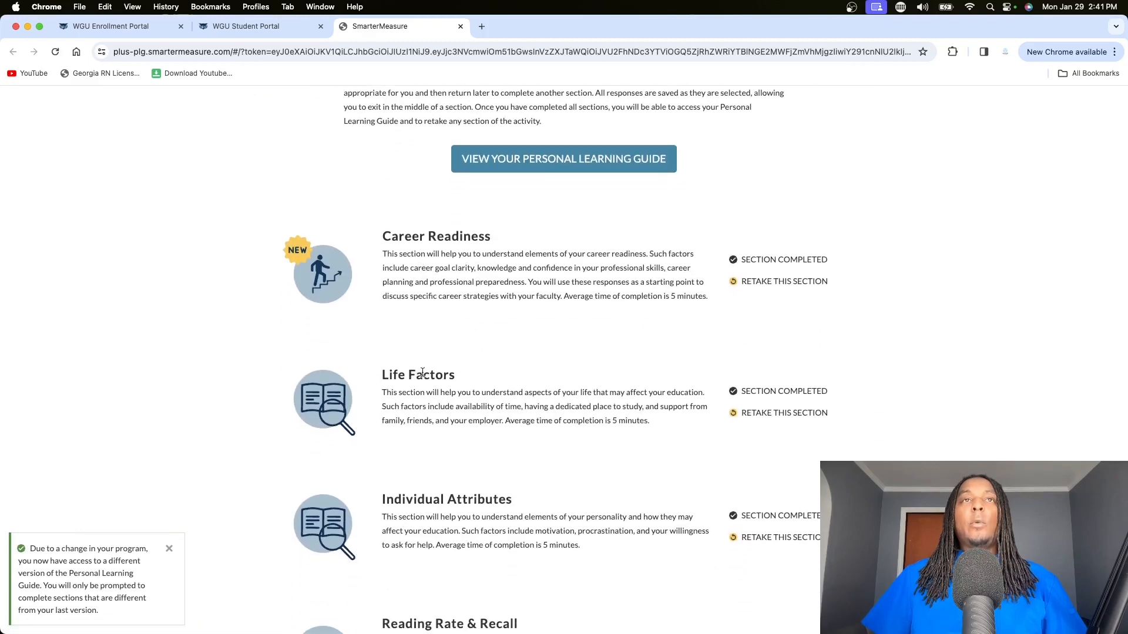
pyautogui.scroll(-3)
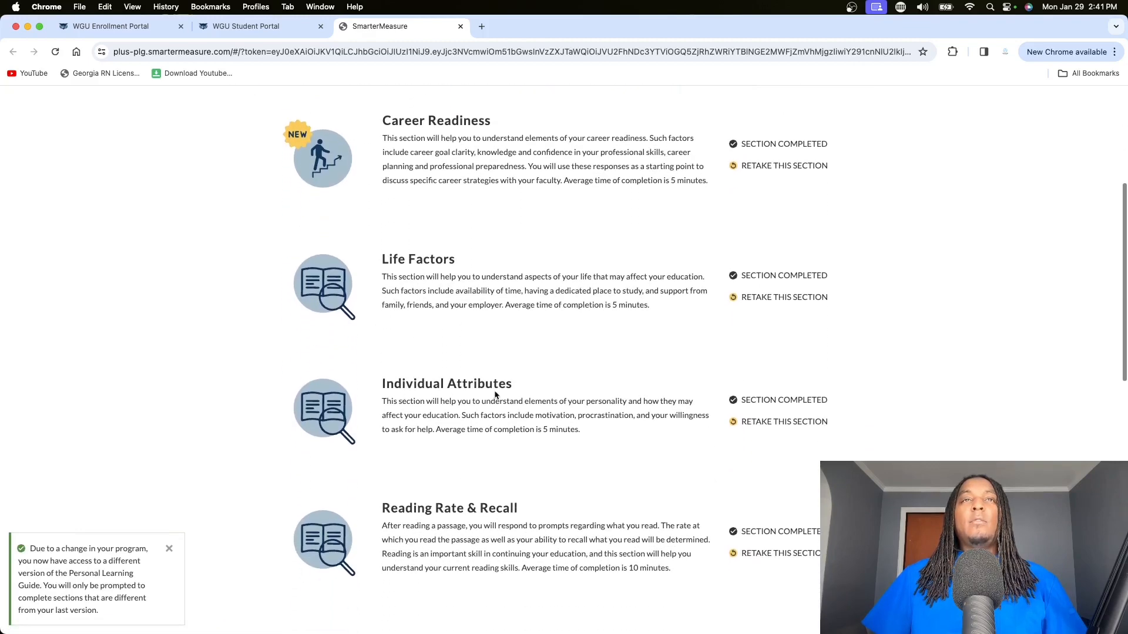
pyautogui.scroll(-3)
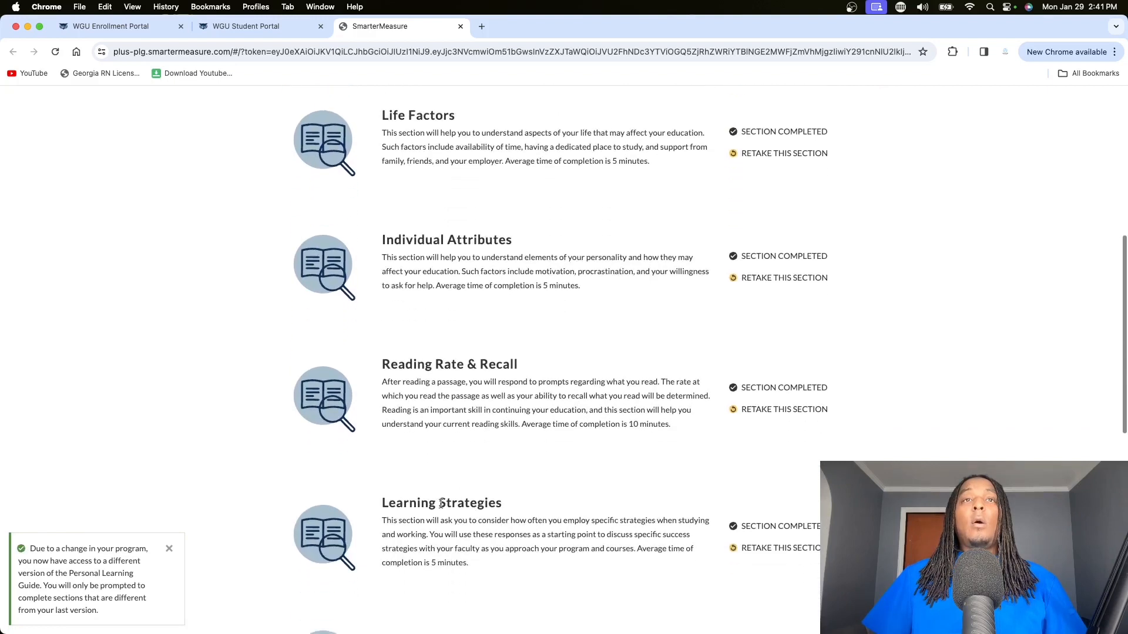
pyautogui.scroll(-3)
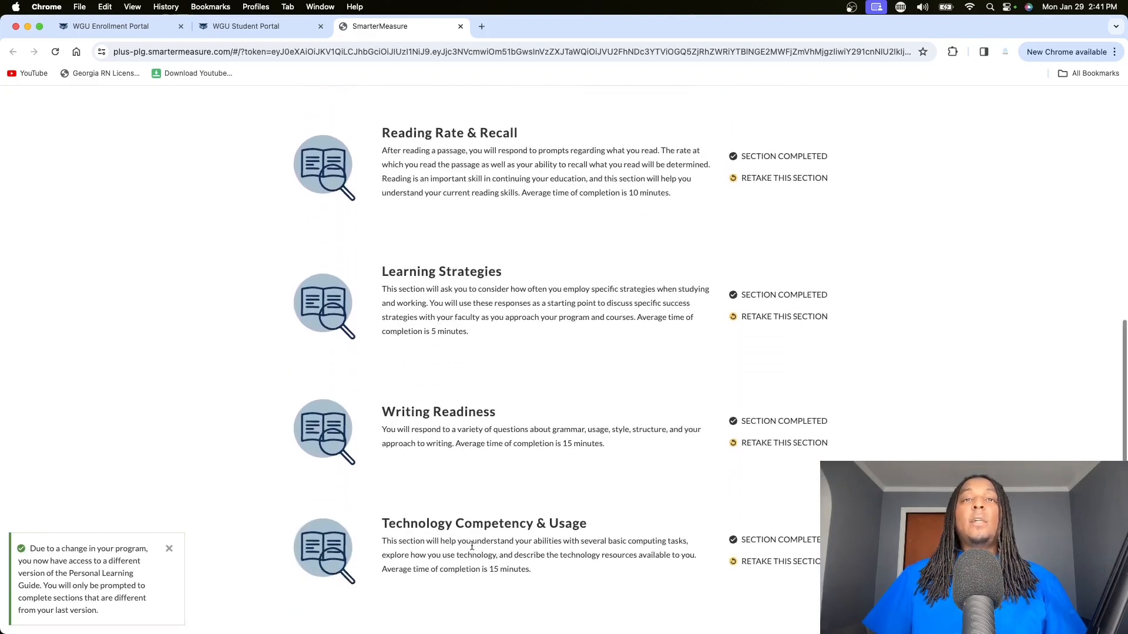
pyautogui.scroll(-3)
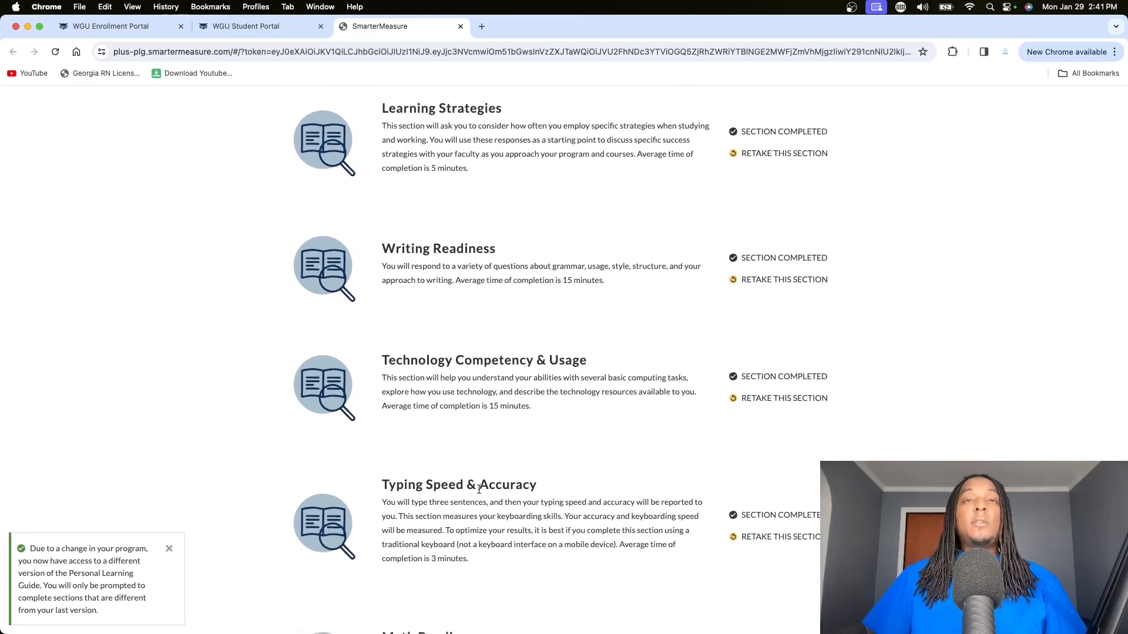
pyautogui.scroll(-3)
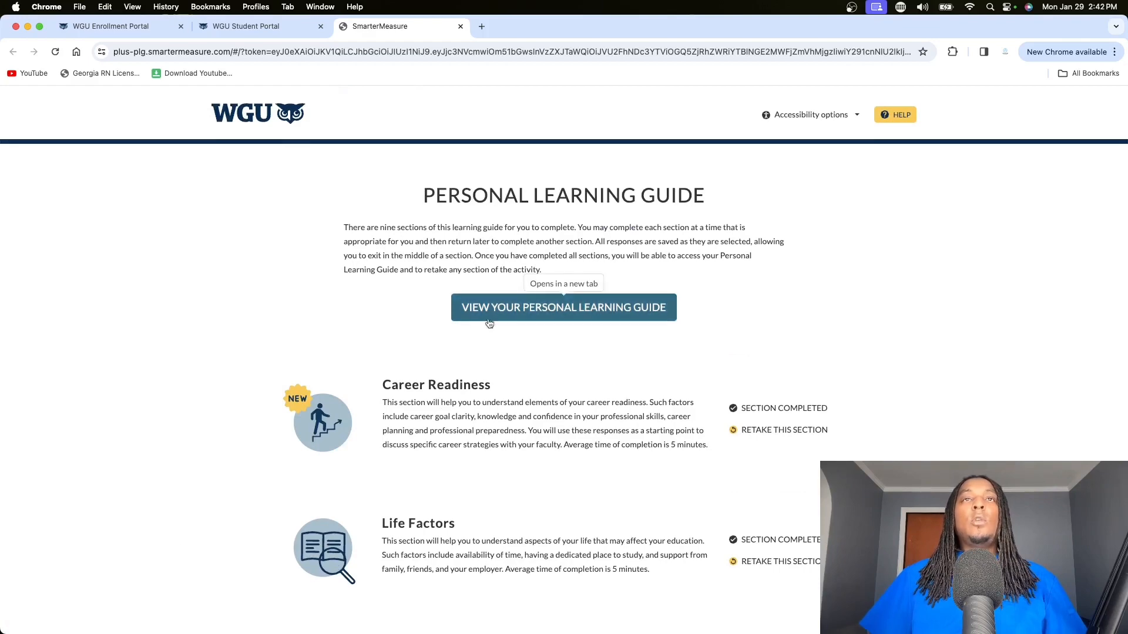
# - View the full Personal Learning Guide report and scroll to the PLG Summary chart
pyautogui.click(563, 307)
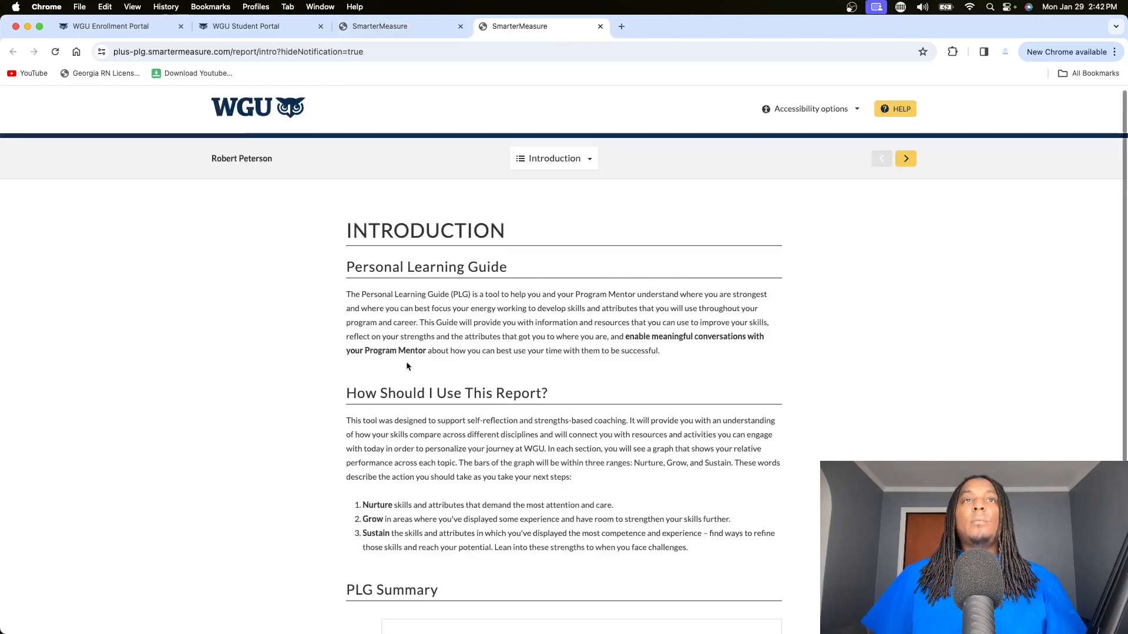
pyautogui.scroll(-3)
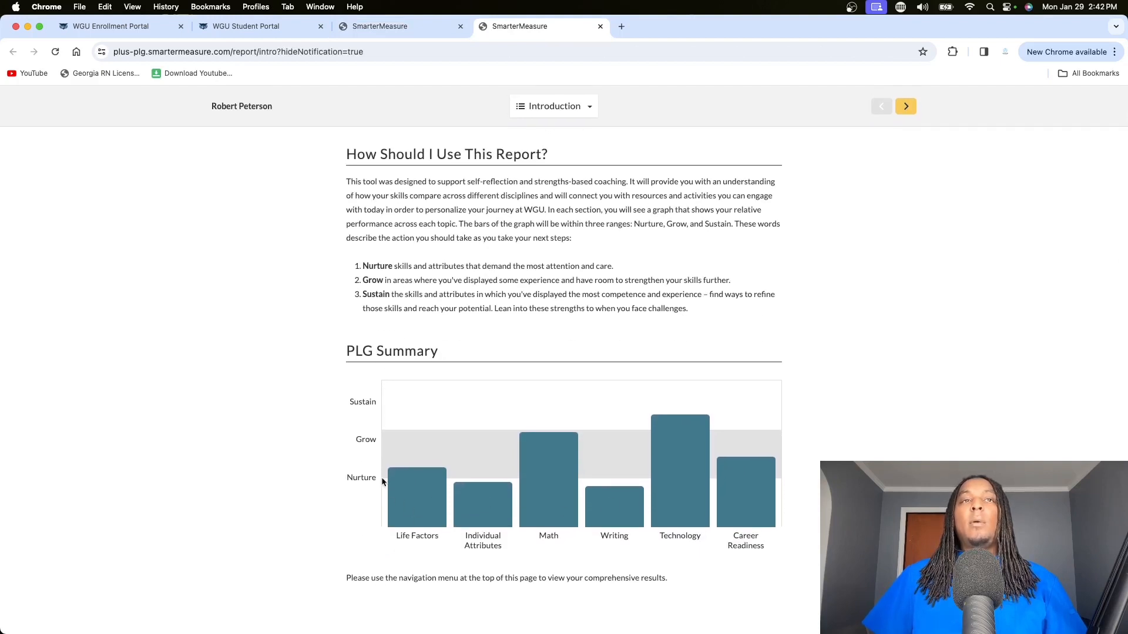
pyautogui.moveTo(564, 477)
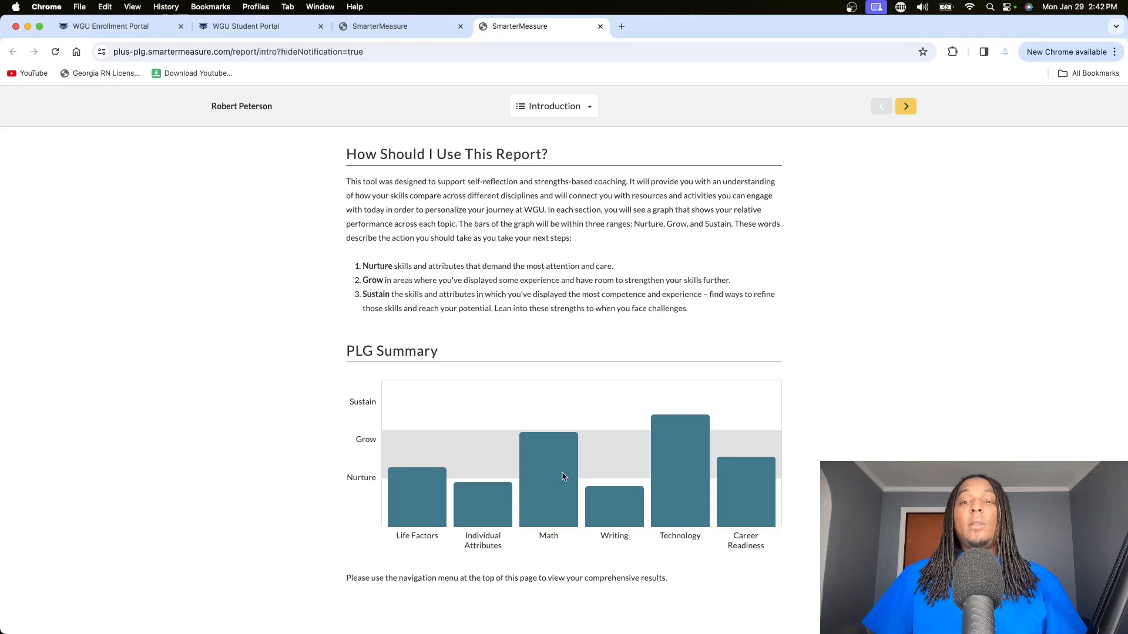
pyautogui.moveTo(548, 479)
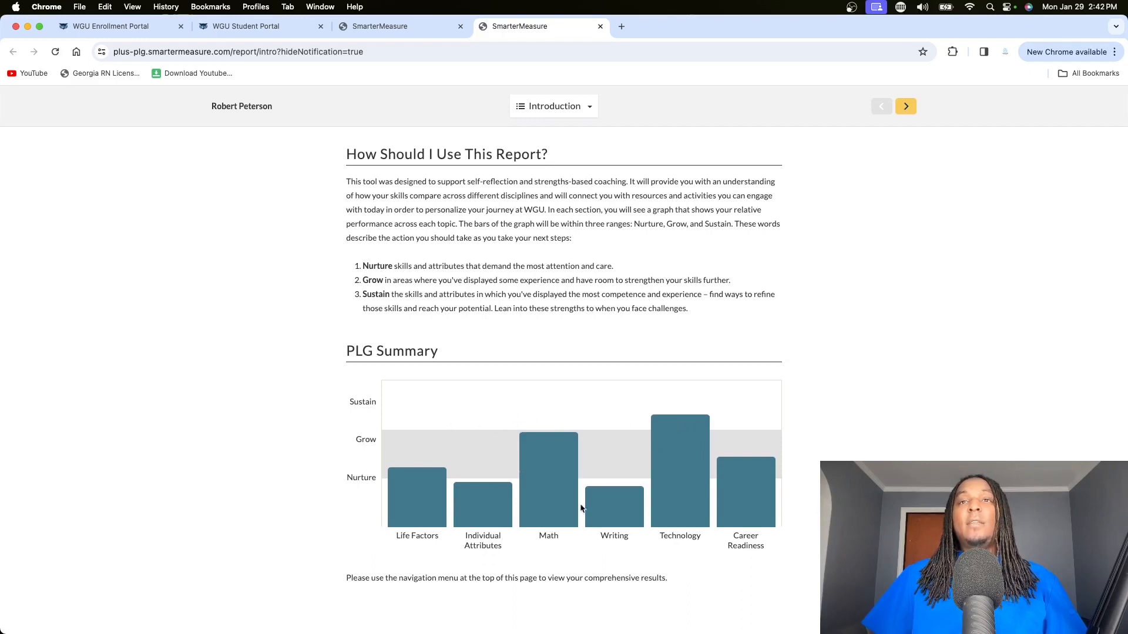
pyautogui.moveTo(496, 480)
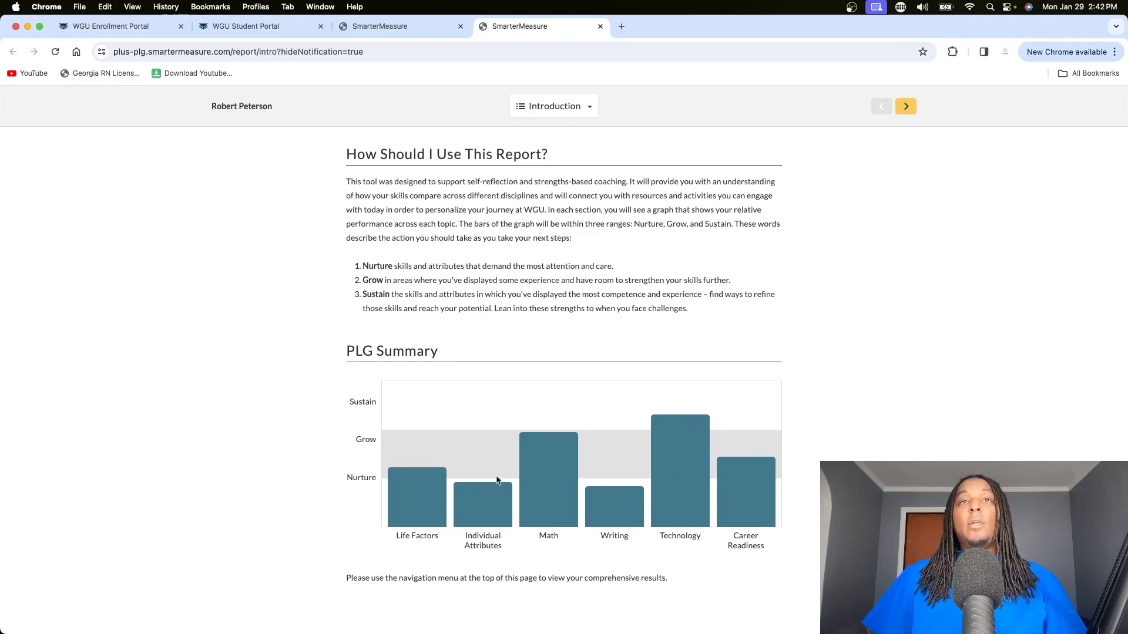
pyautogui.moveTo(535, 442)
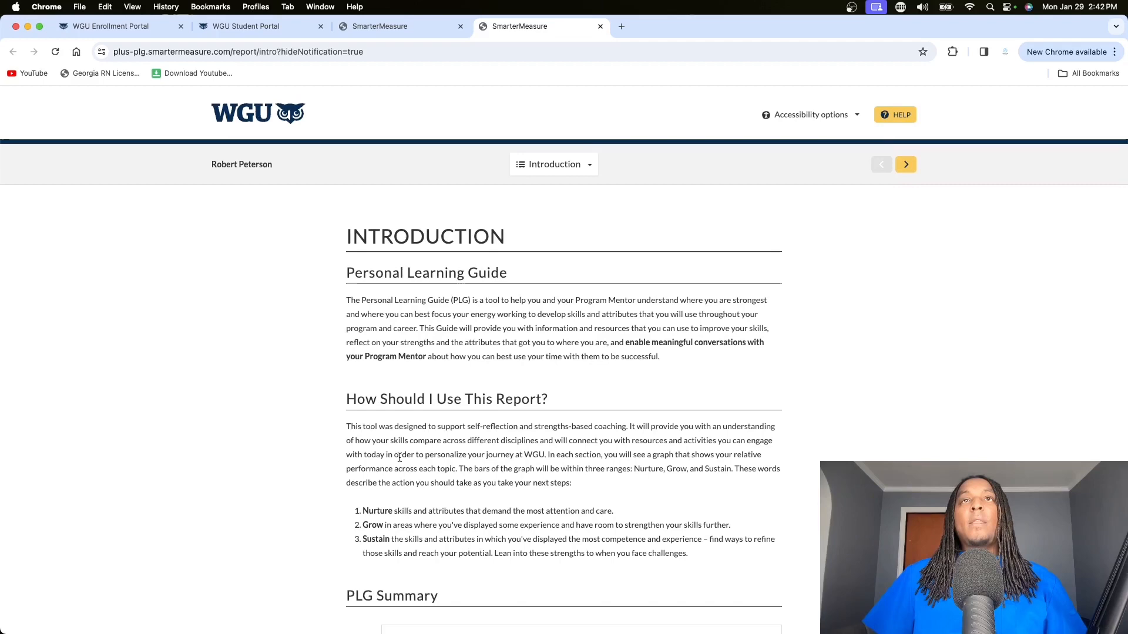
pyautogui.scroll(-3)
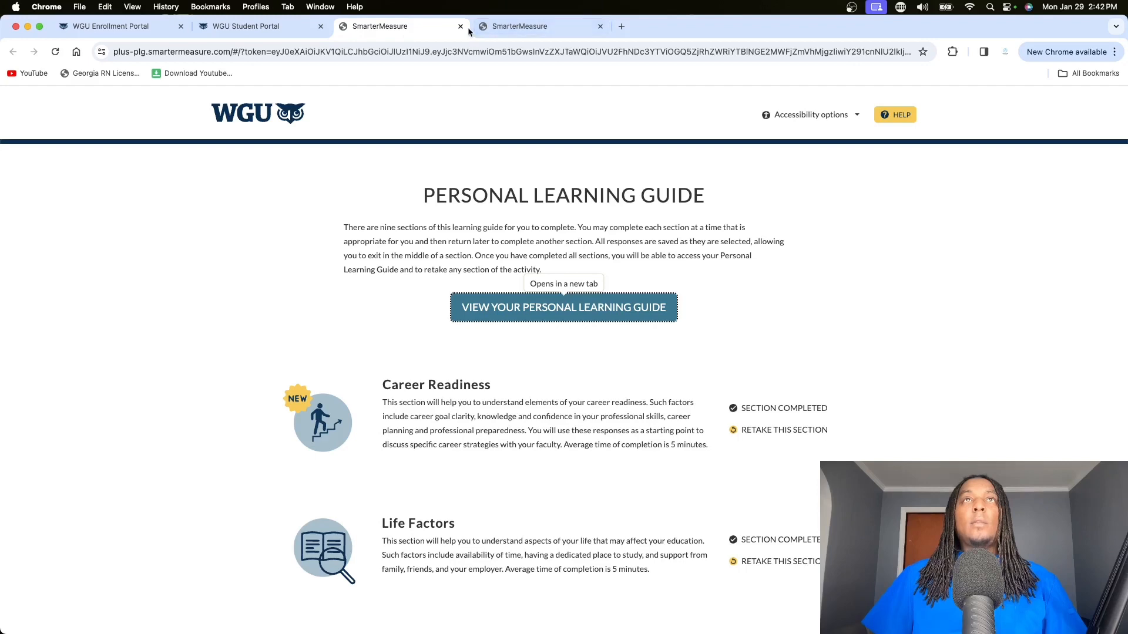
# - Return to the portal's Orientation course and open its course material
pyautogui.click(244, 26)
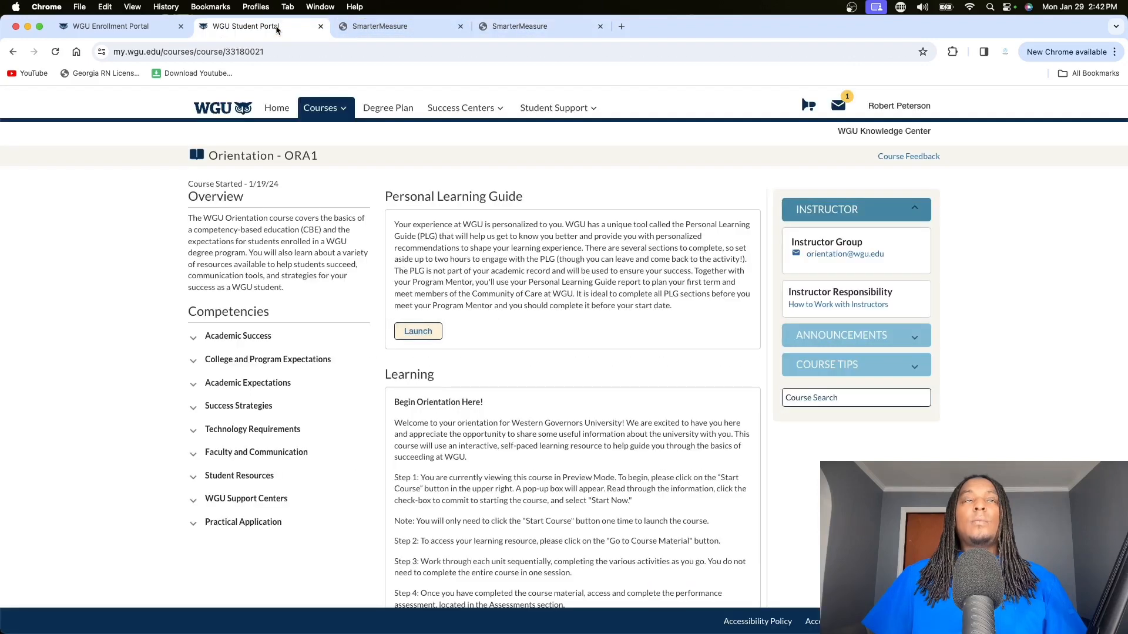
pyautogui.moveTo(307, 127)
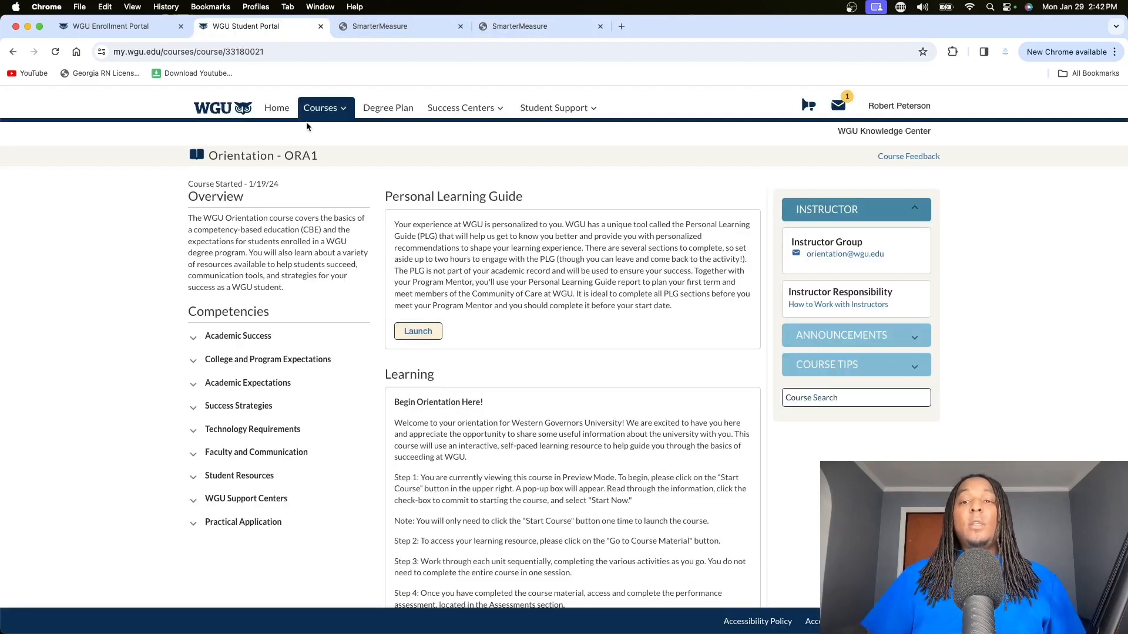
pyautogui.scroll(-3)
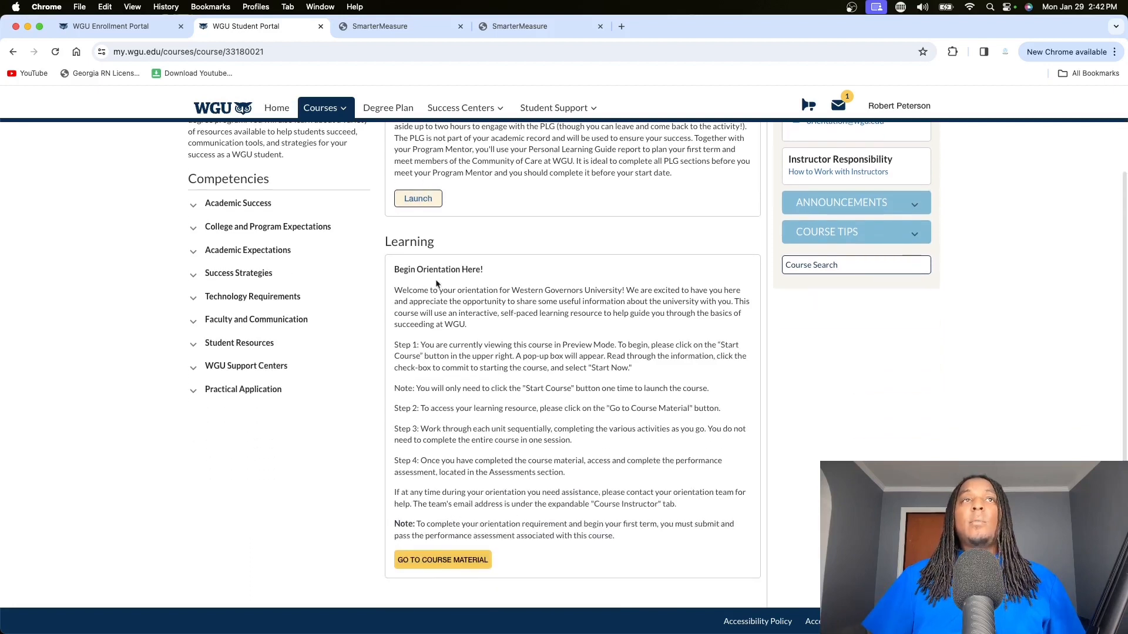
pyautogui.scroll(-3)
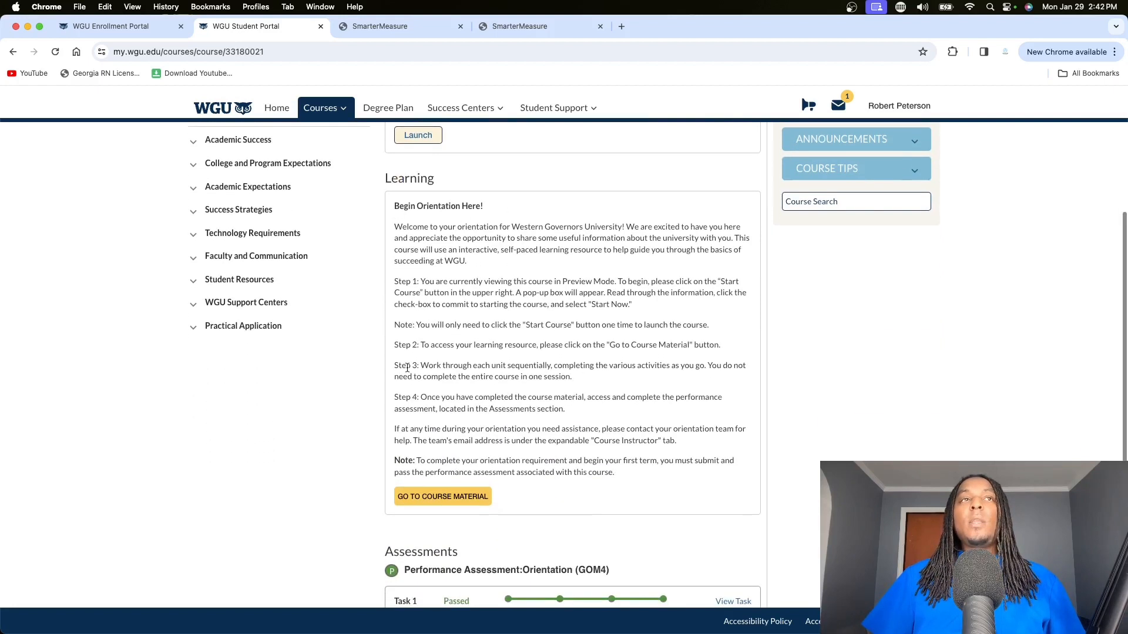
pyautogui.moveTo(419, 452)
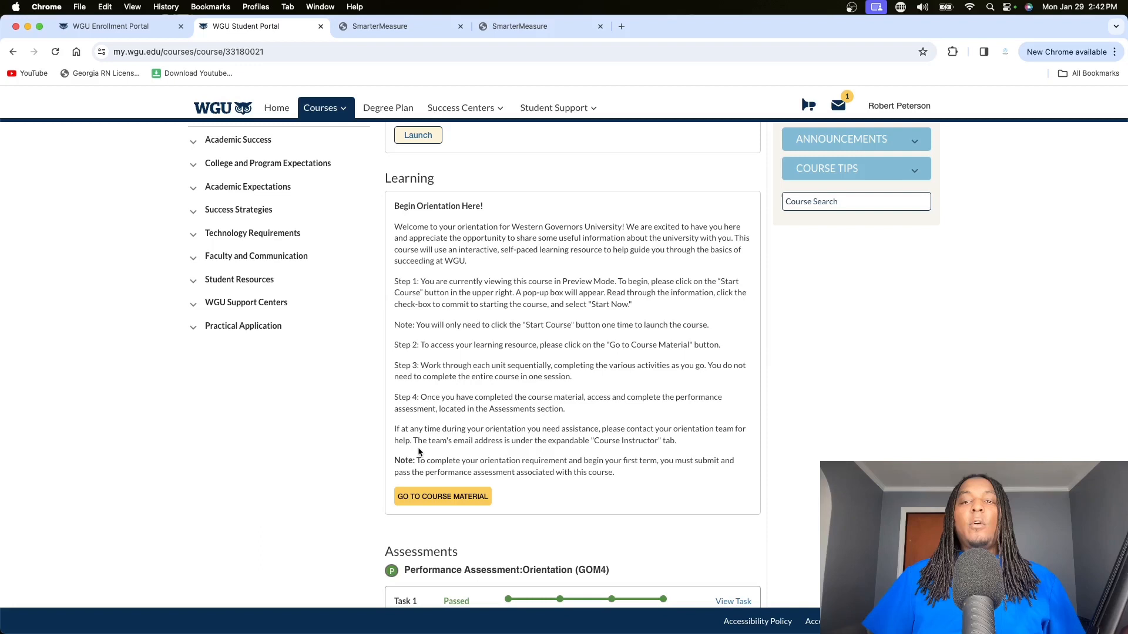
pyautogui.click(442, 496)
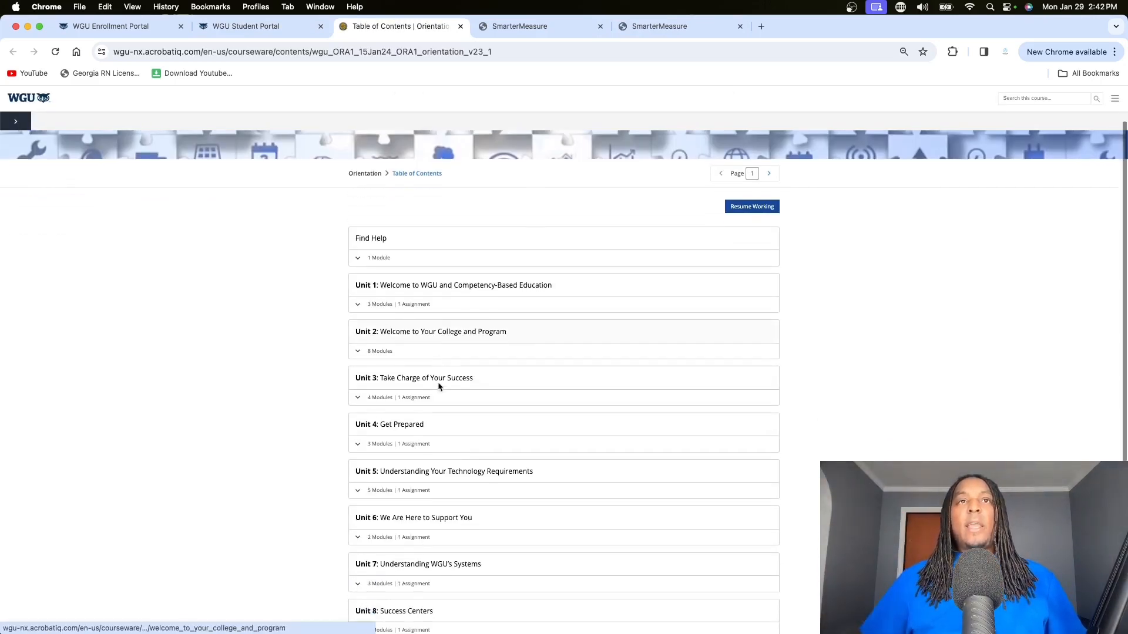
# - Expand Find Help and Unit 1, then open Module 3: Competency-Based Education
pyautogui.scroll(-3)
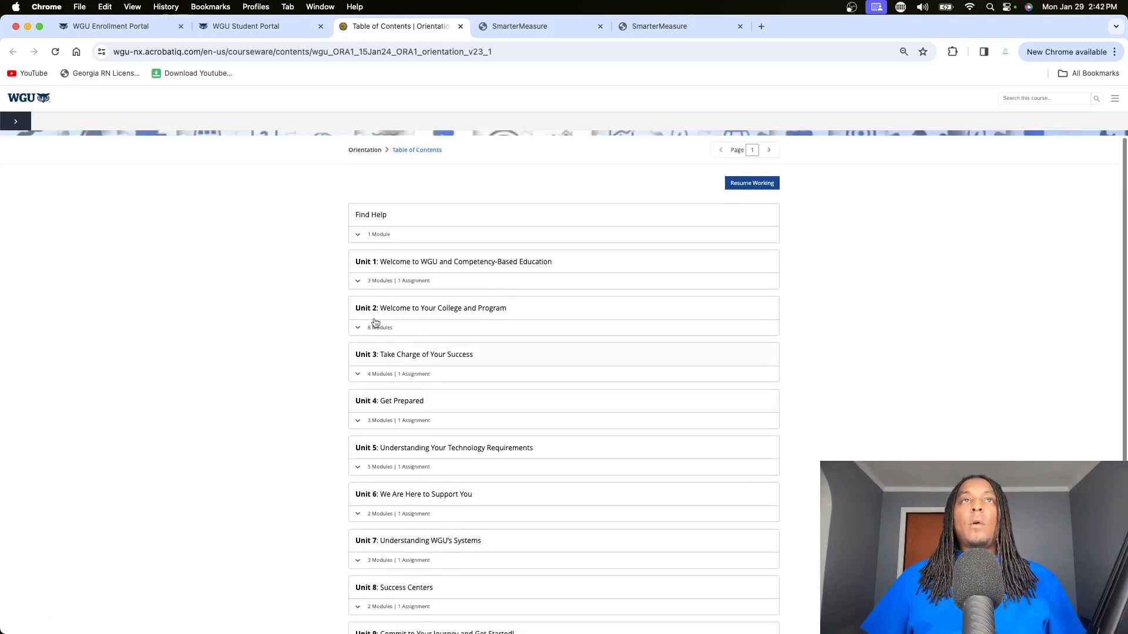
pyautogui.click(358, 234)
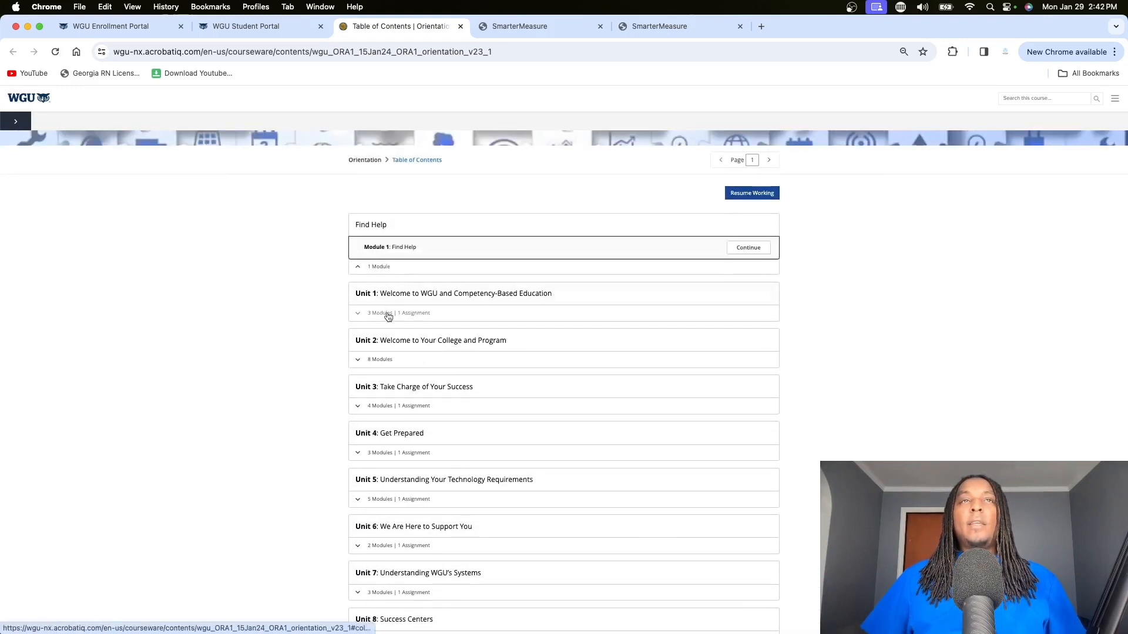
pyautogui.click(389, 314)
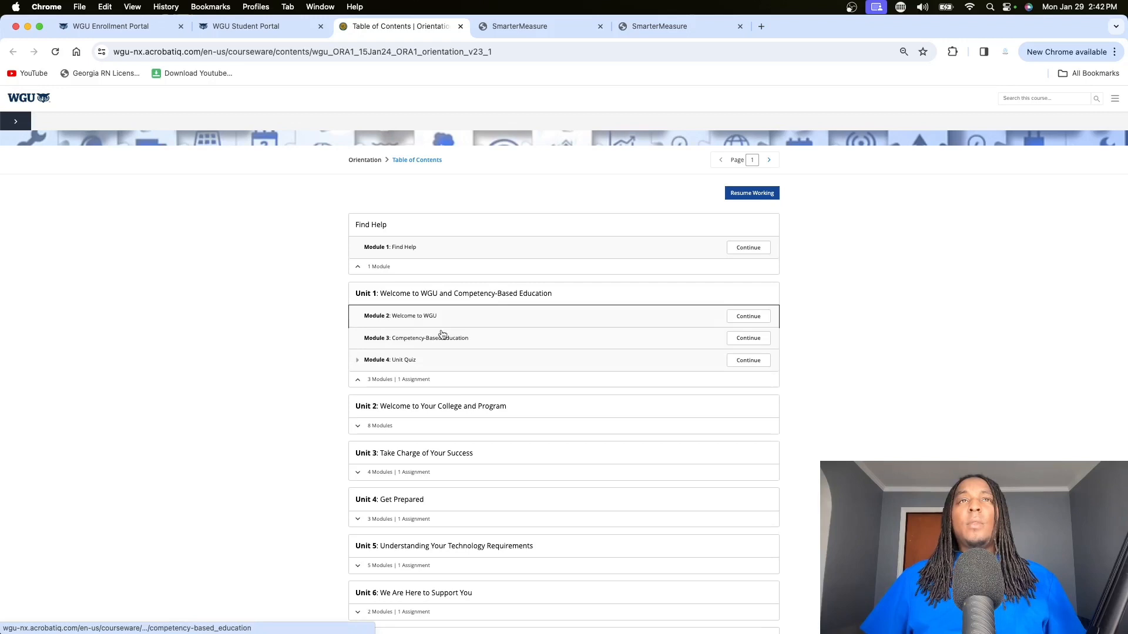
pyautogui.moveTo(522, 344)
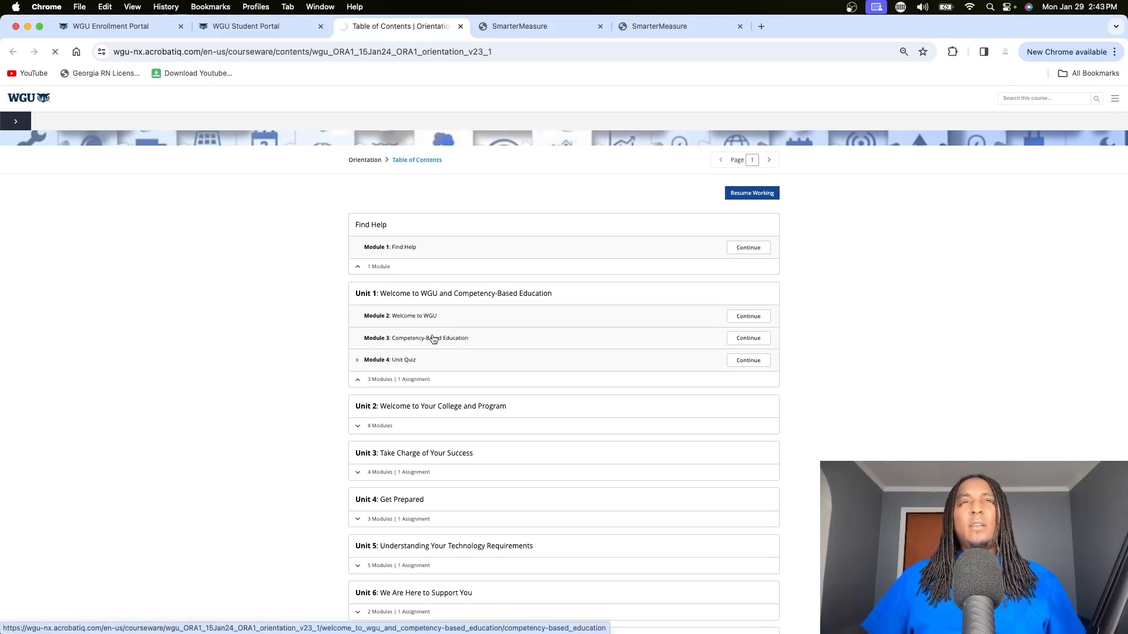
pyautogui.click(747, 338)
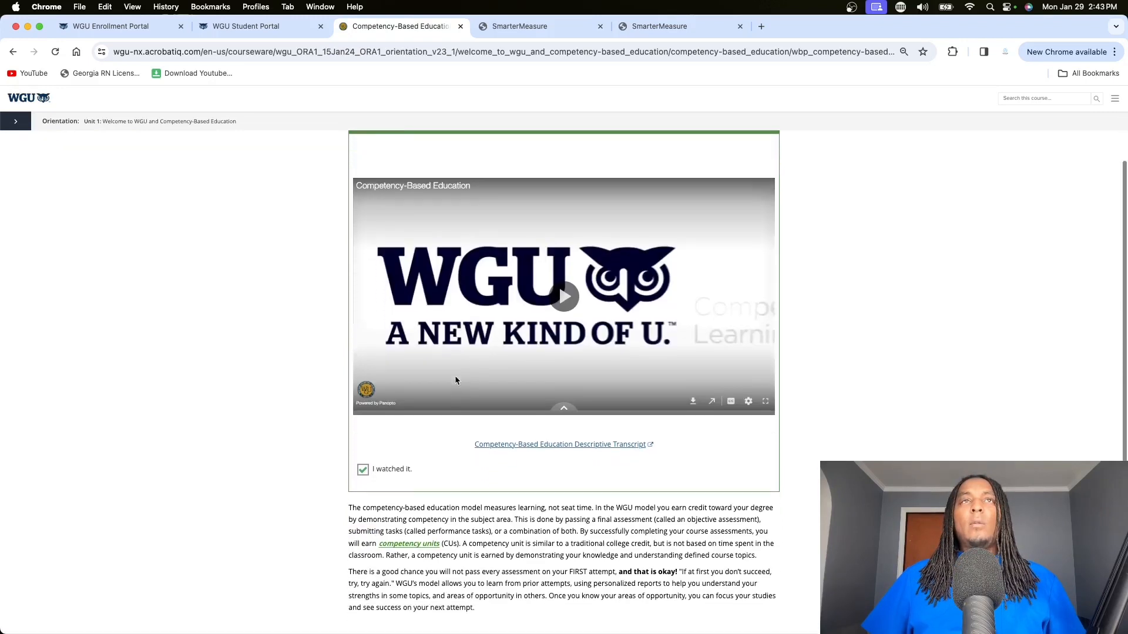
pyautogui.scroll(-3)
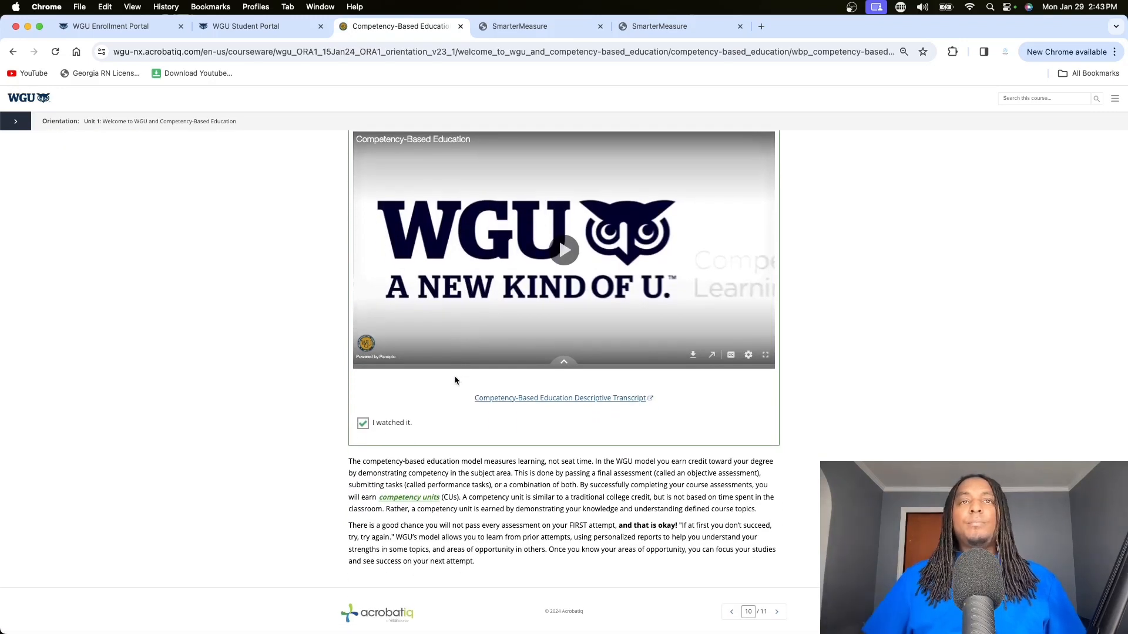
pyautogui.moveTo(403, 496)
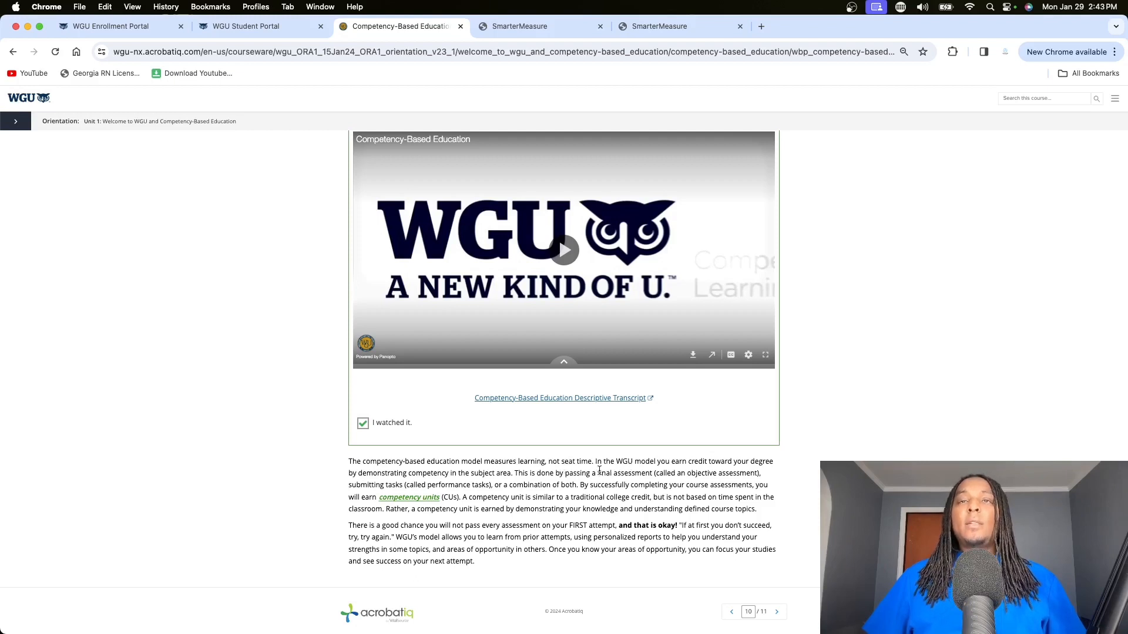
pyautogui.moveTo(775, 472)
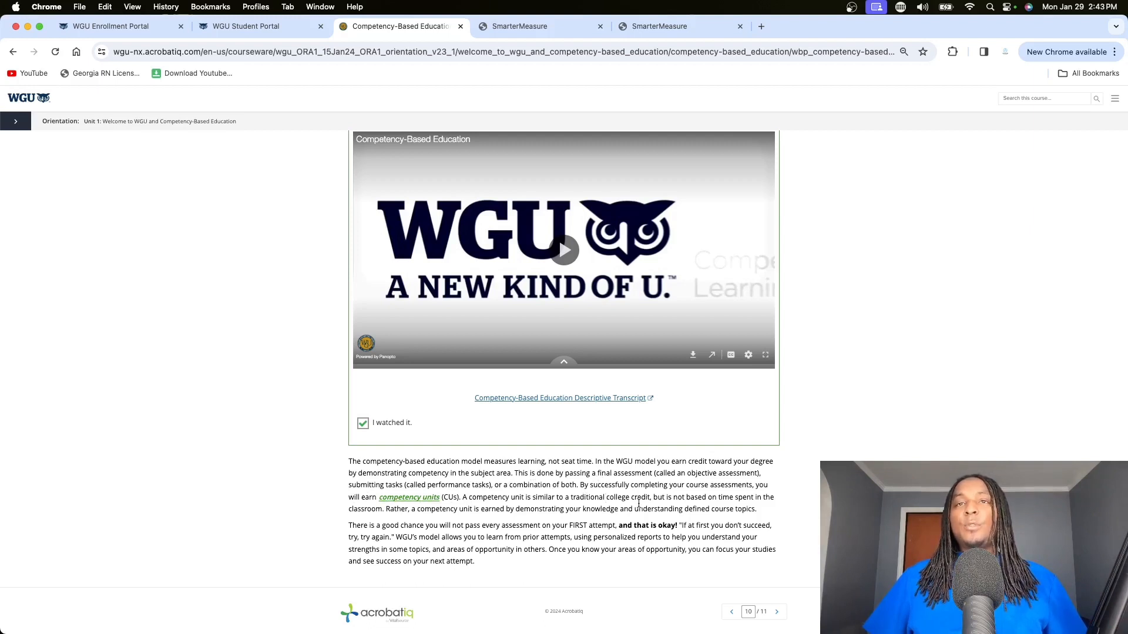
pyautogui.moveTo(753, 506)
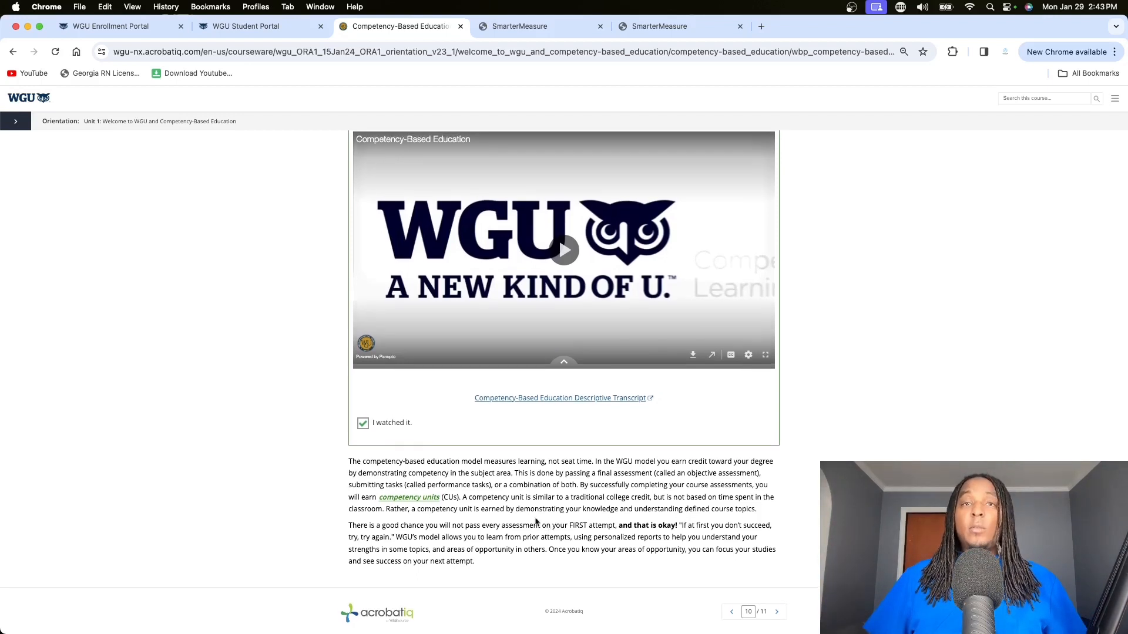
pyautogui.moveTo(451, 541)
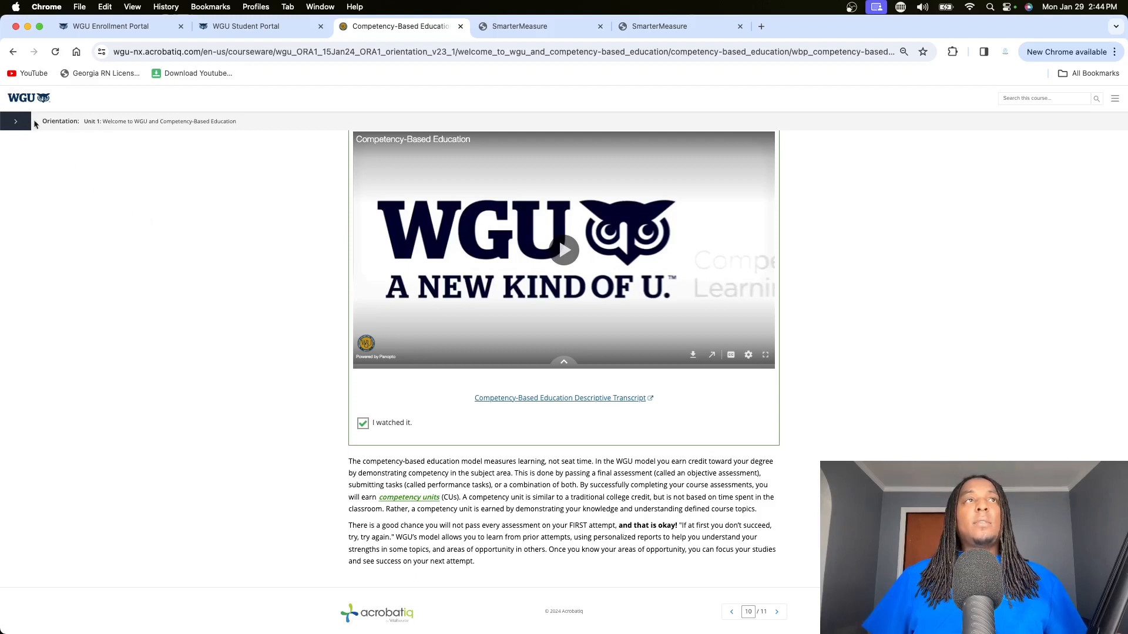
# - Jump to Unit 2 and open Module 7, the graduate nursing students introduction
pyautogui.click(16, 121)
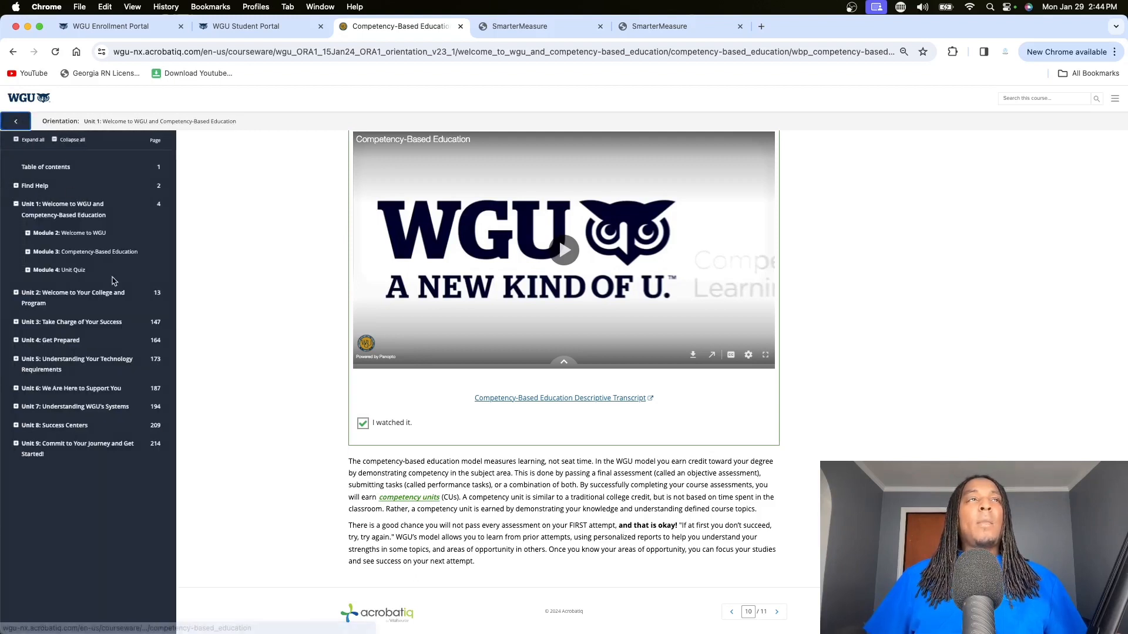
pyautogui.click(73, 298)
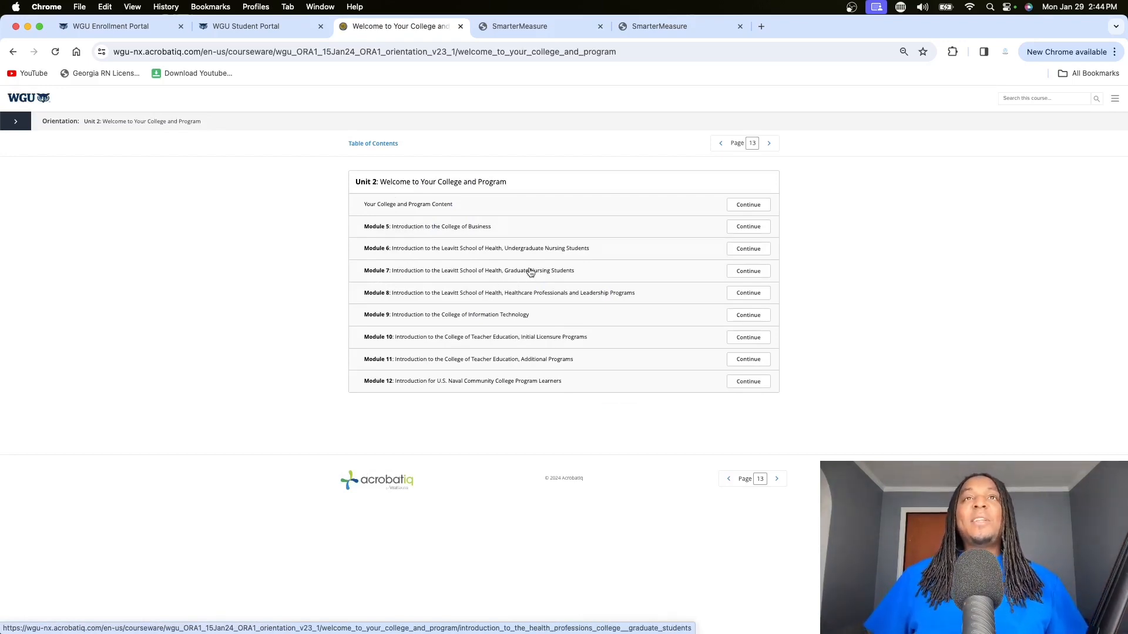
pyautogui.moveTo(393, 271)
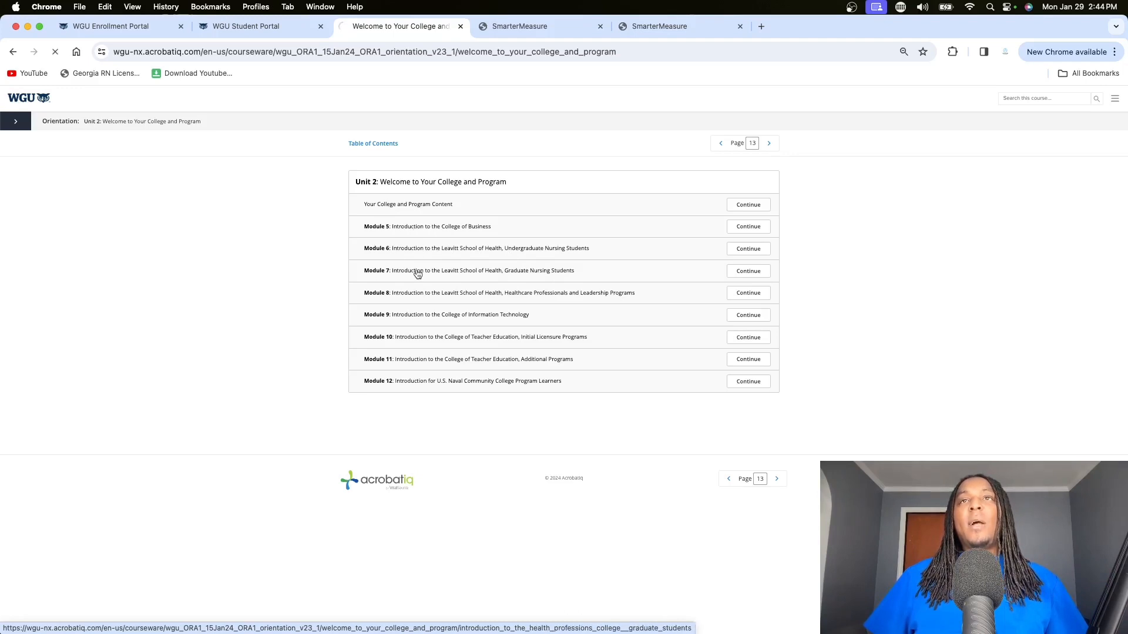
pyautogui.click(748, 271)
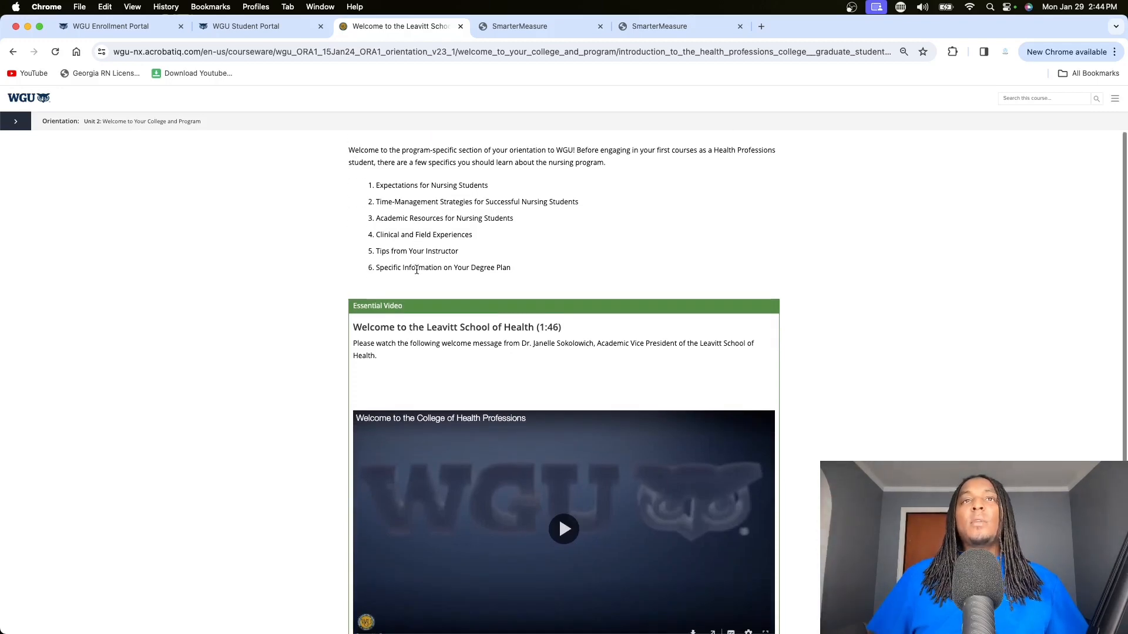
pyautogui.scroll(-3)
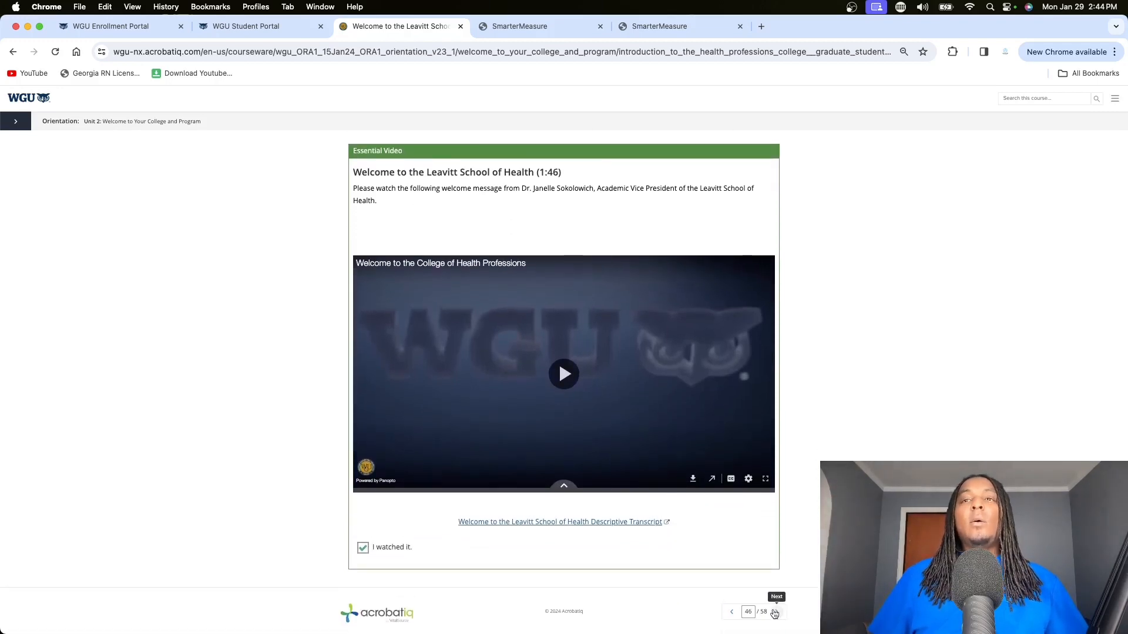
# - Page past the nursing student expectations to Success Resources for Nursing Students
pyautogui.click(775, 612)
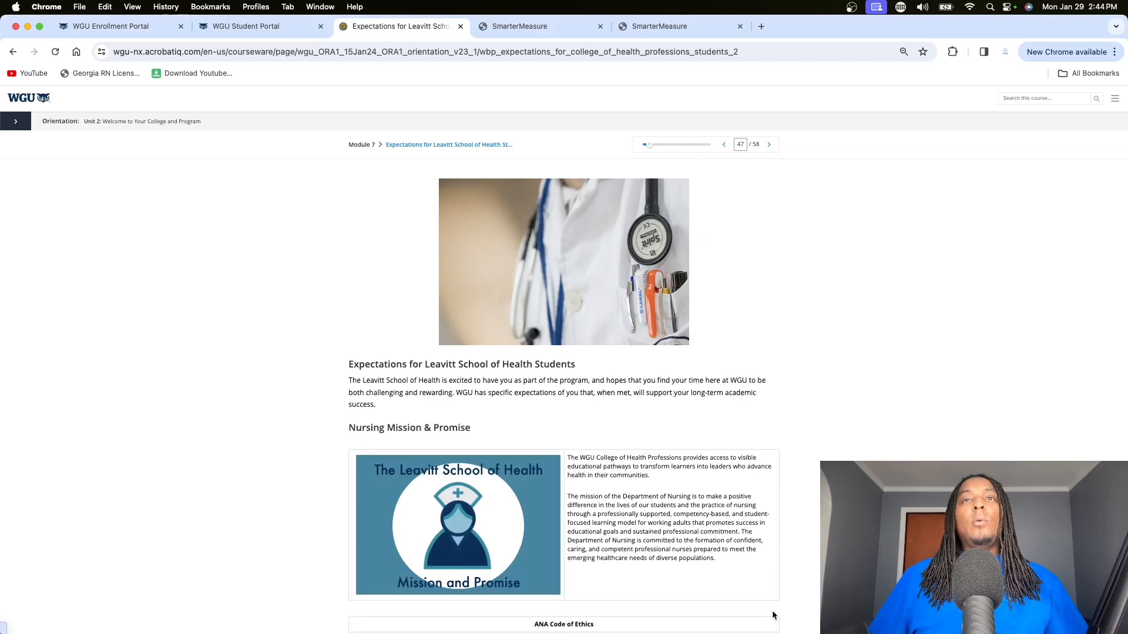
pyautogui.scroll(-3)
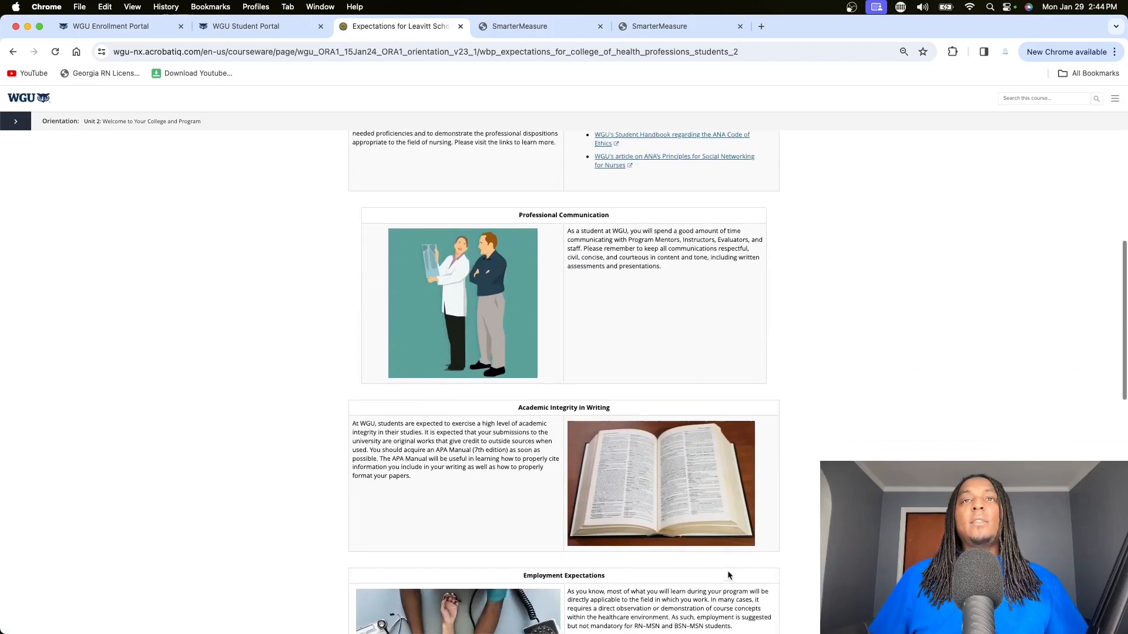
pyautogui.scroll(-3)
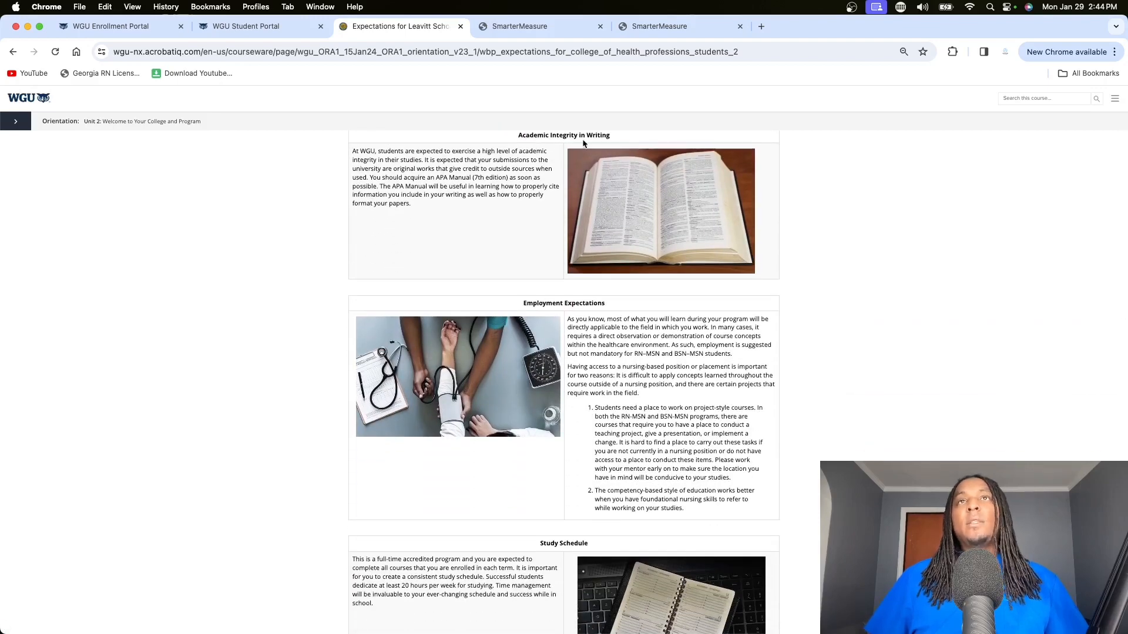
pyautogui.scroll(-3)
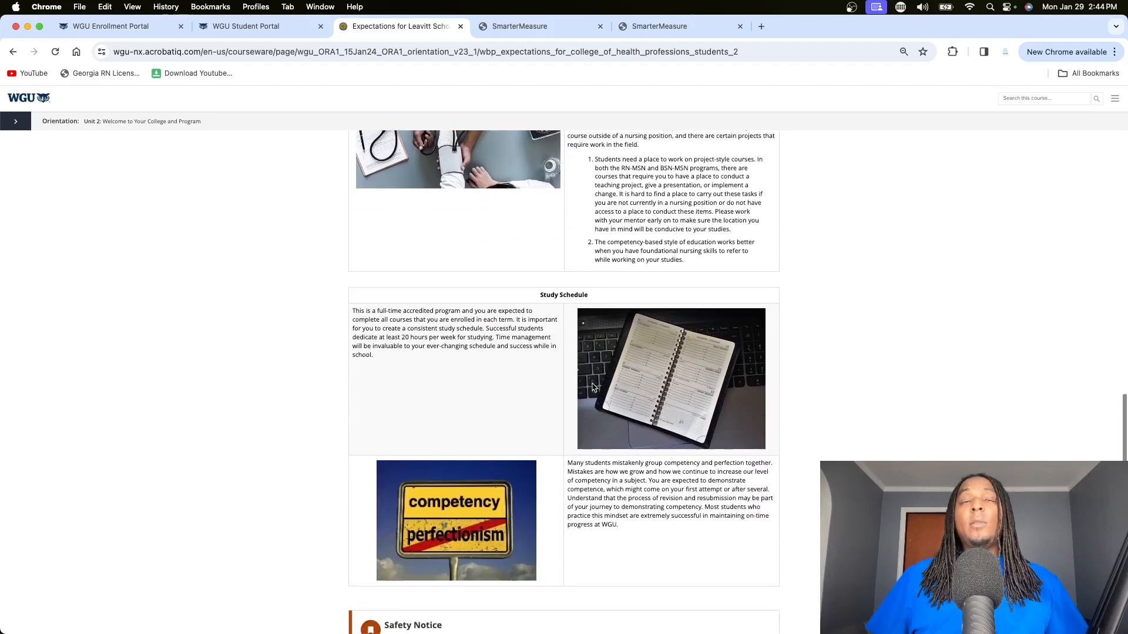
pyautogui.scroll(-3)
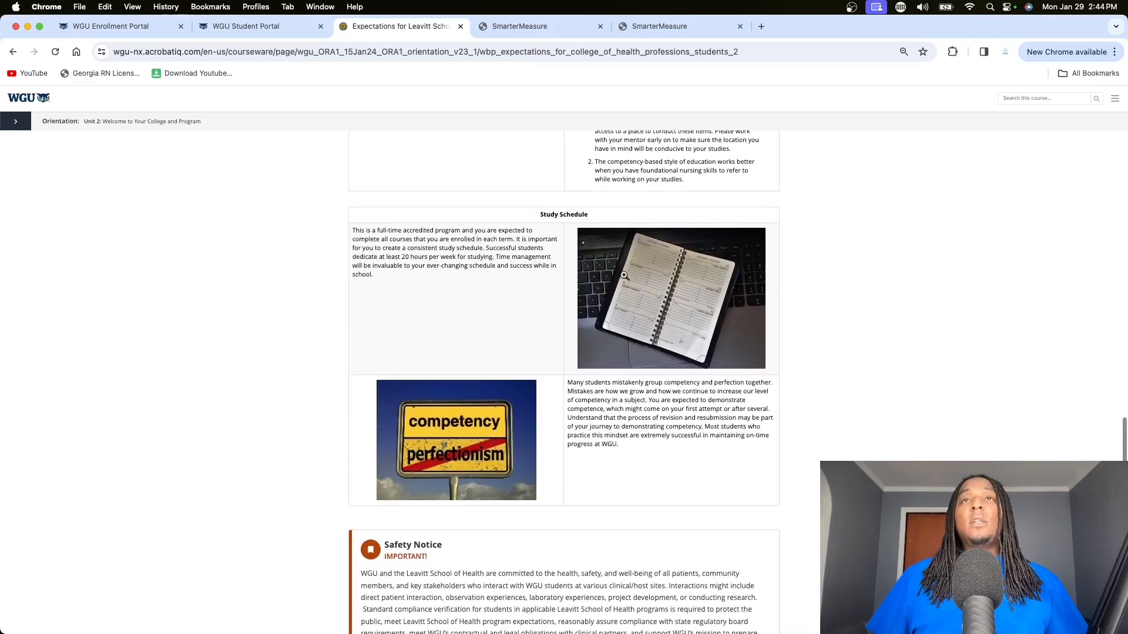
pyautogui.scroll(-3)
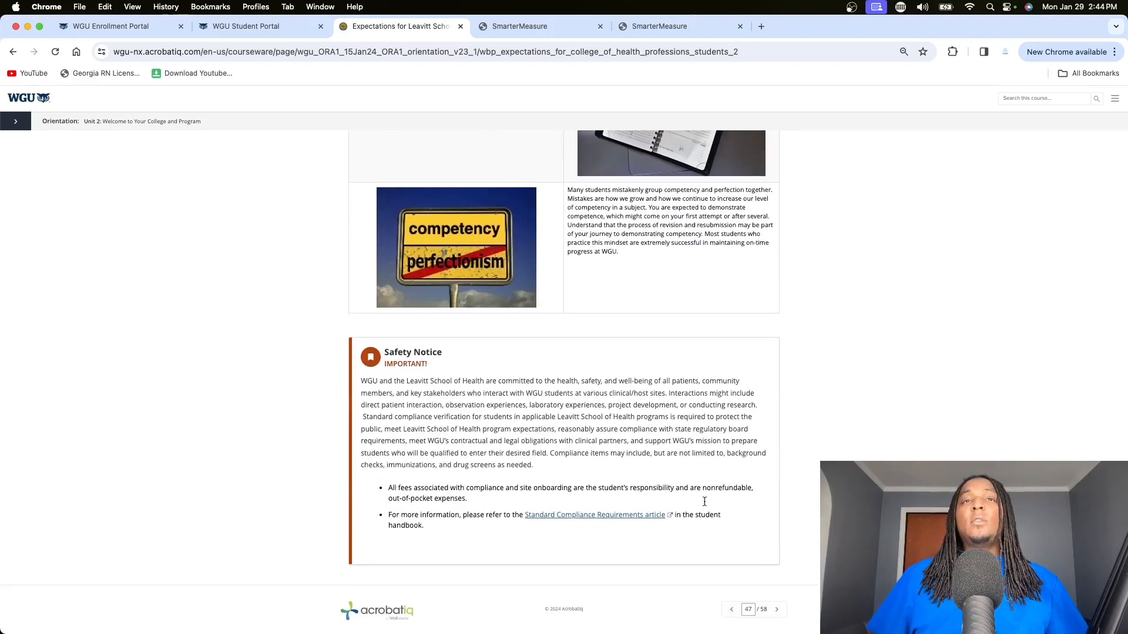
pyautogui.click(776, 609)
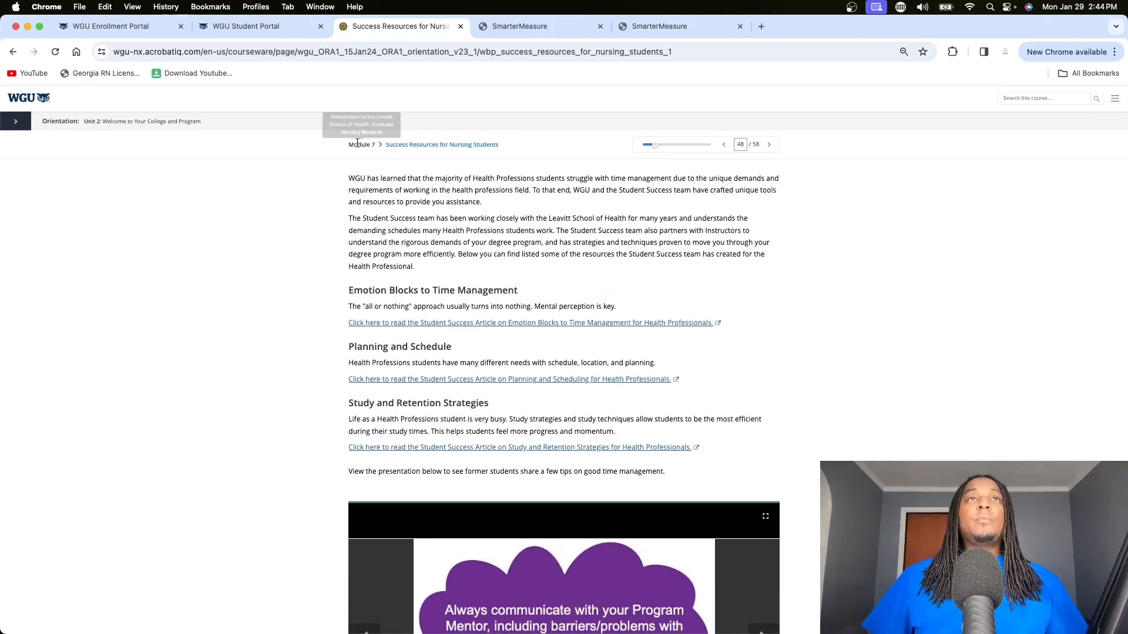
pyautogui.click(15, 121)
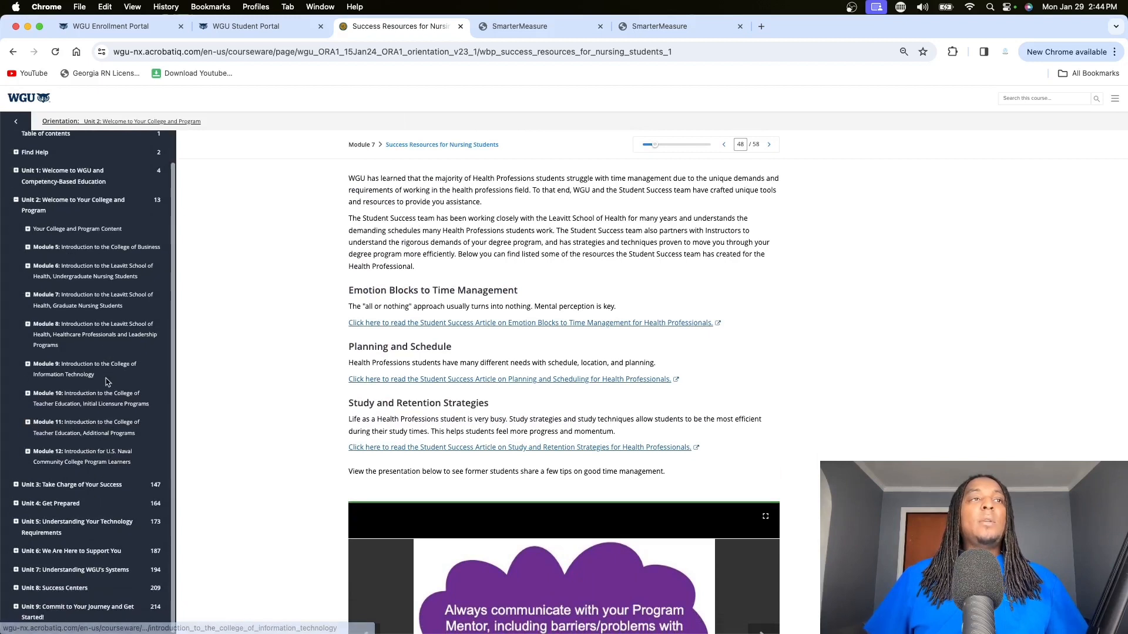
# - Move through Units 3 and 7 to open the Module 29 unit quiz
pyautogui.click(71, 484)
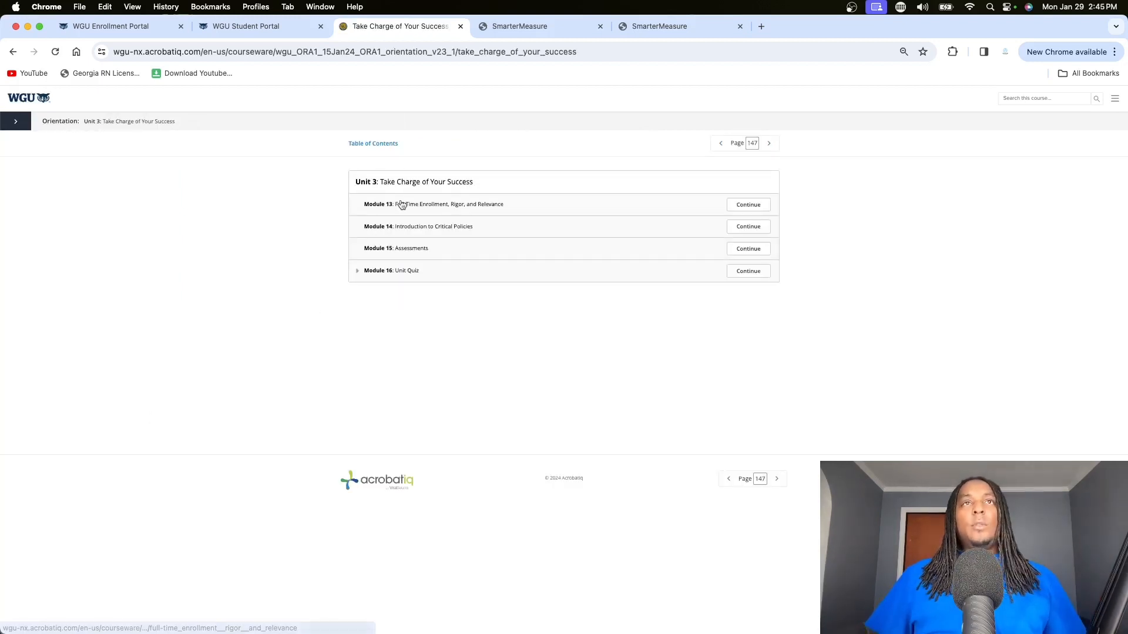
pyautogui.moveTo(407, 237)
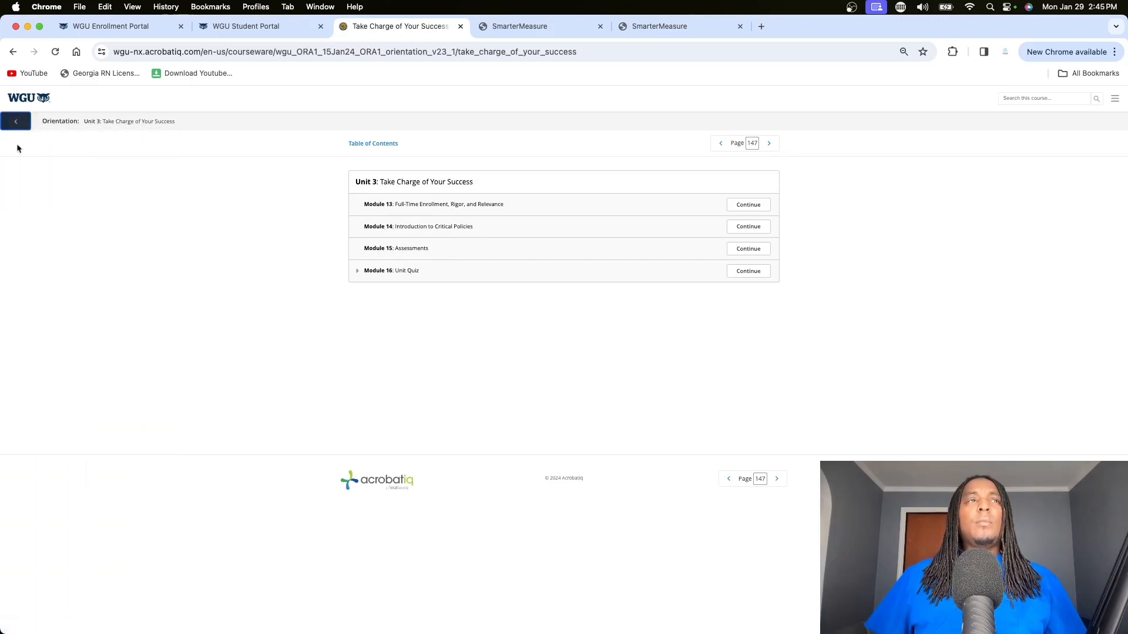
pyautogui.click(16, 121)
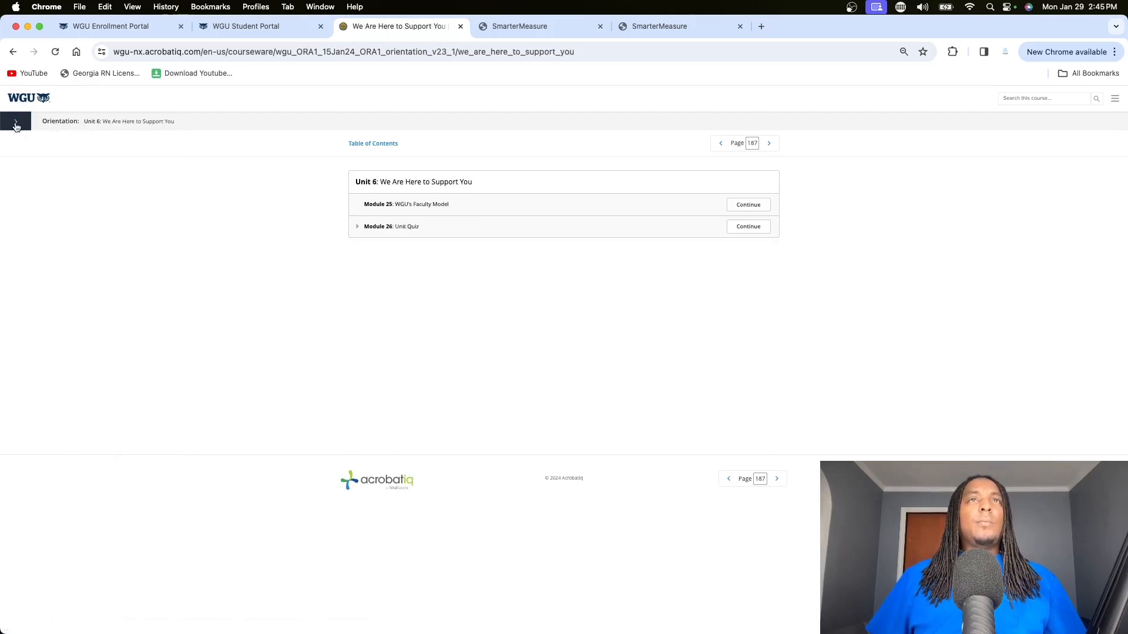
pyautogui.click(15, 121)
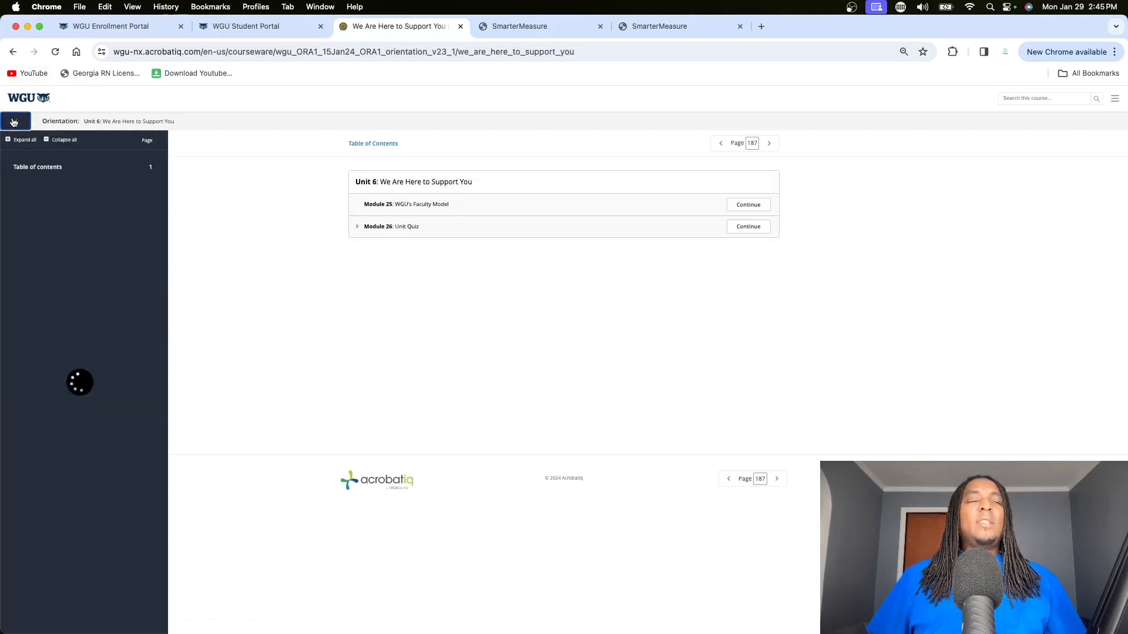
pyautogui.click(15, 121)
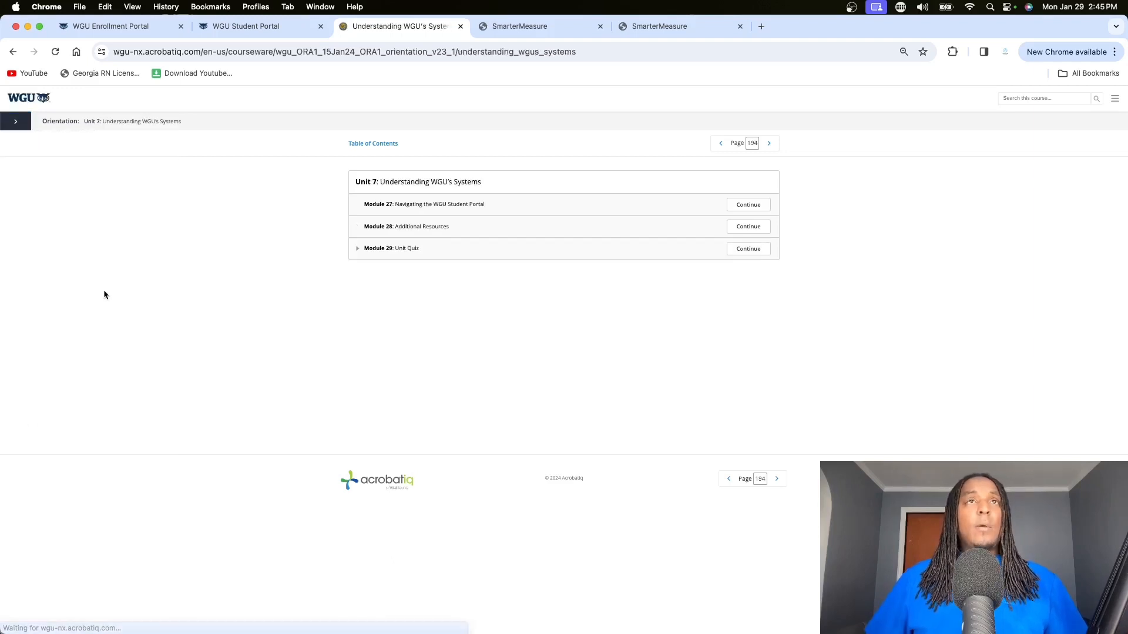
pyautogui.moveTo(432, 215)
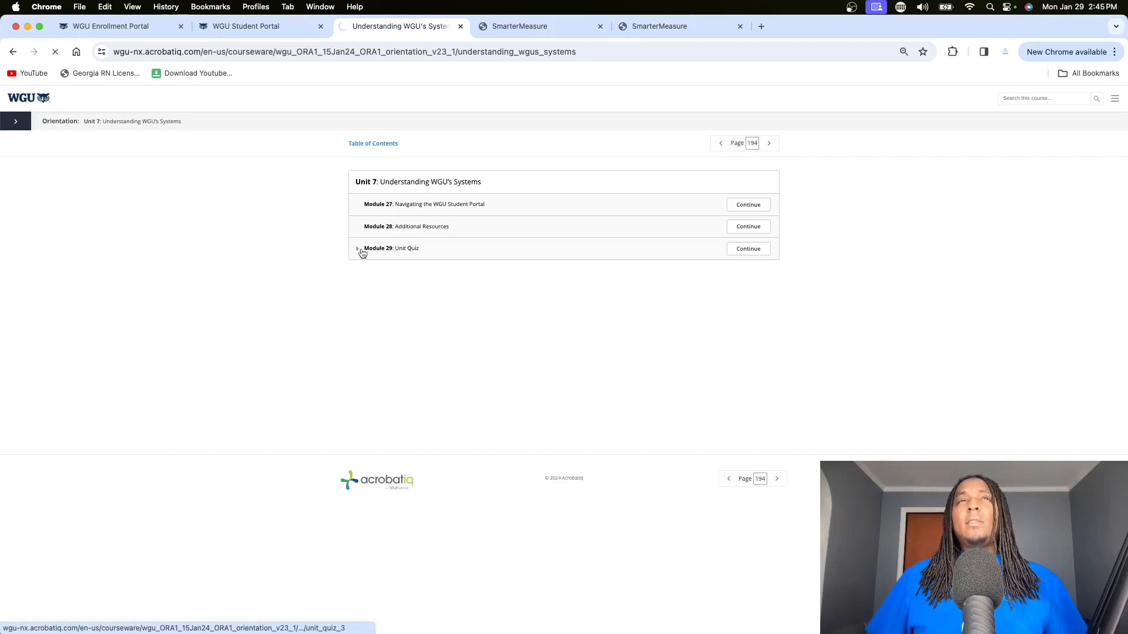
pyautogui.click(747, 248)
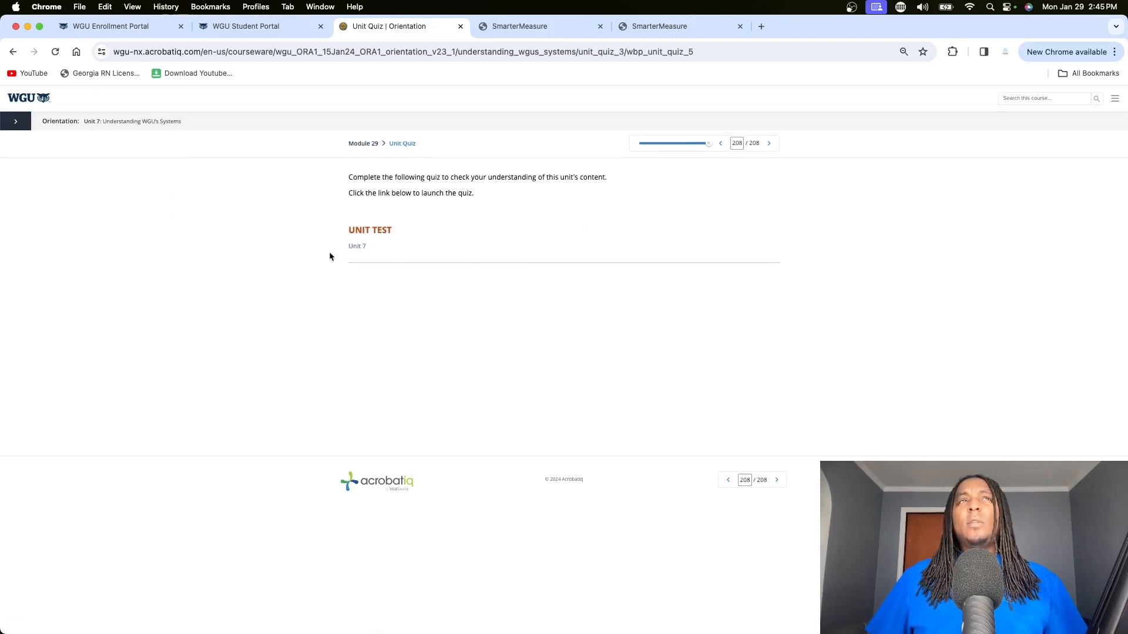
# - Go to Unit 9 and continue into Module 34's Orientation Quiz page
pyautogui.click(15, 121)
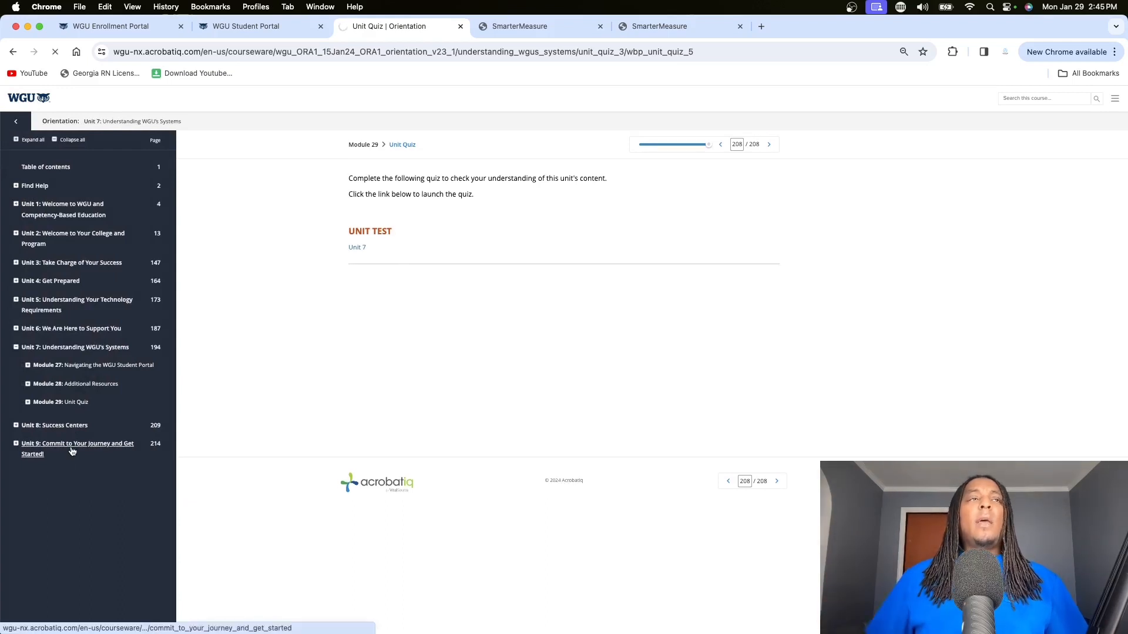
pyautogui.click(77, 448)
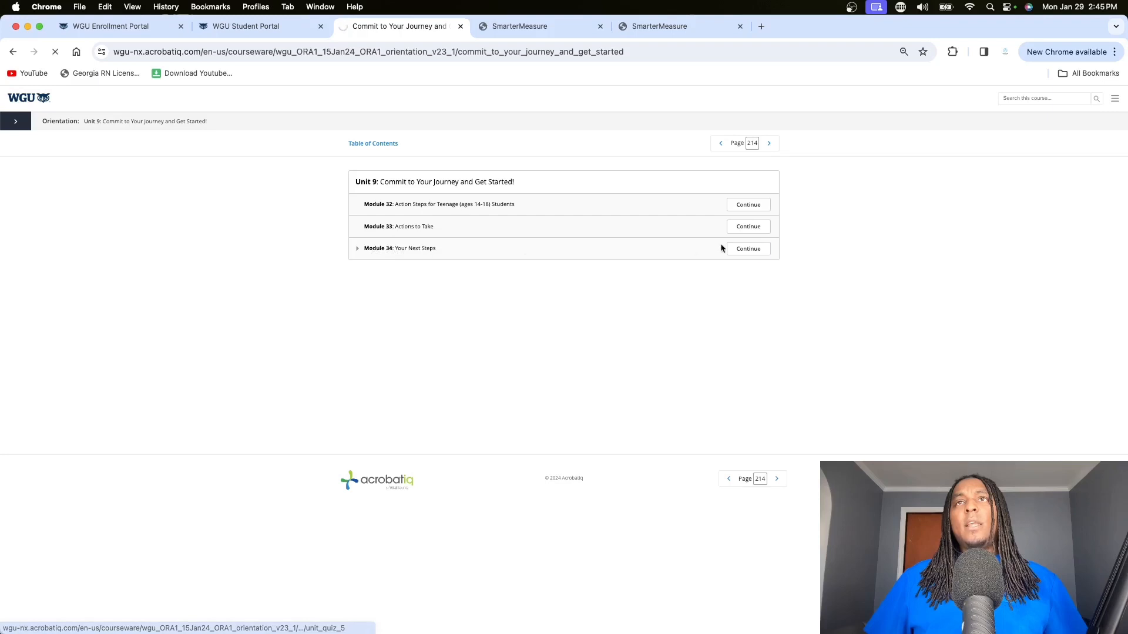
pyautogui.click(748, 248)
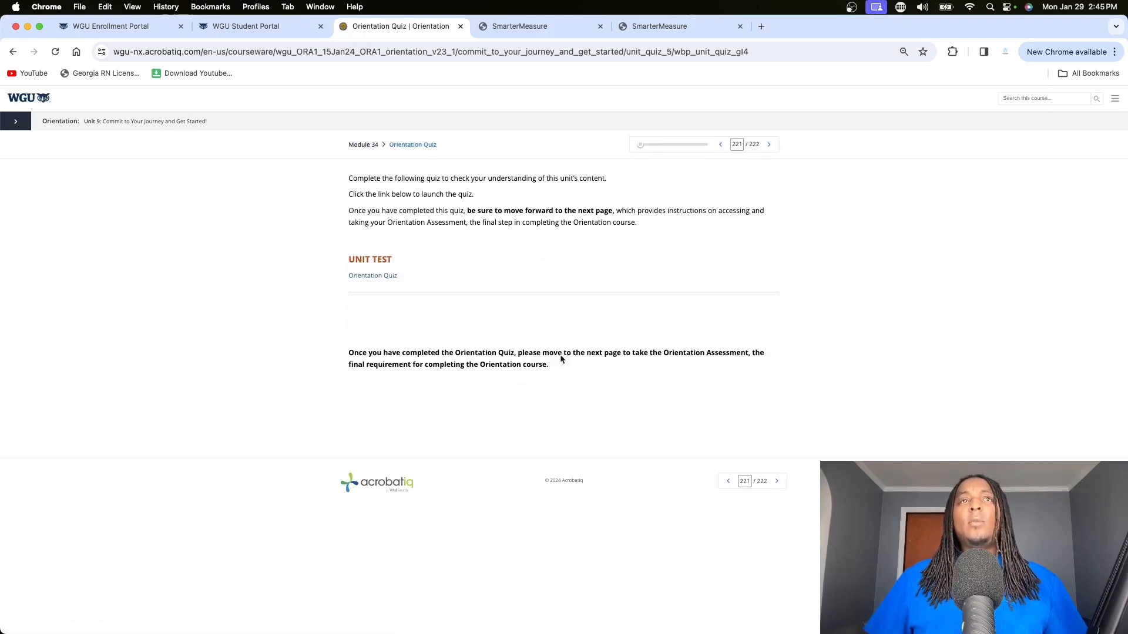
# - Switch back to the portal's Orientation course page and scroll to the passed GOM4 task
pyautogui.click(247, 26)
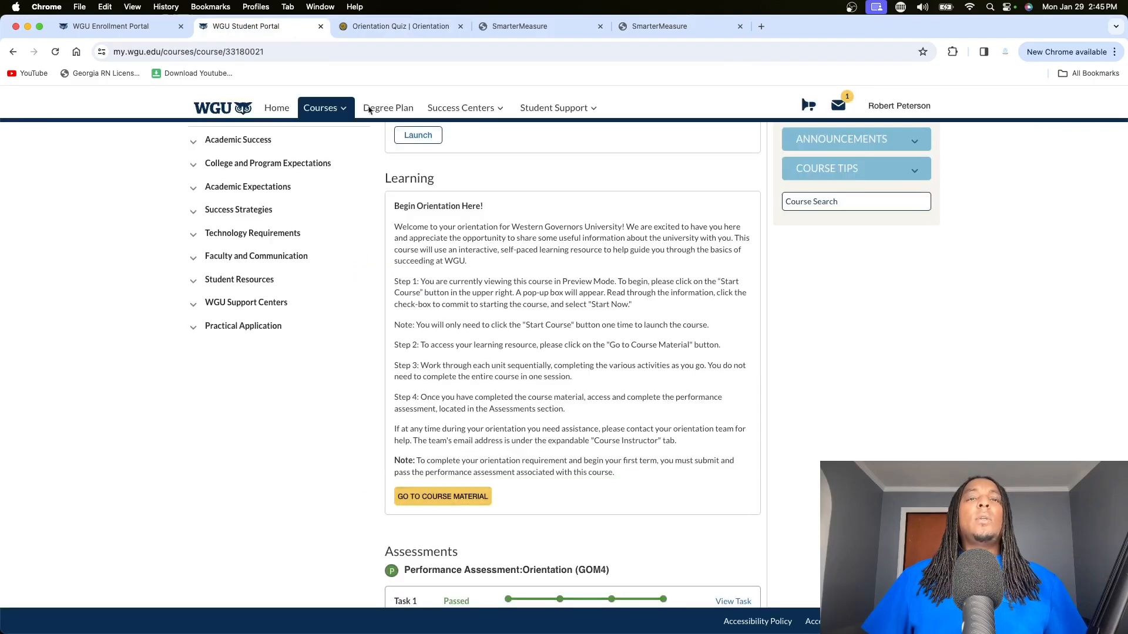
pyautogui.scroll(-3)
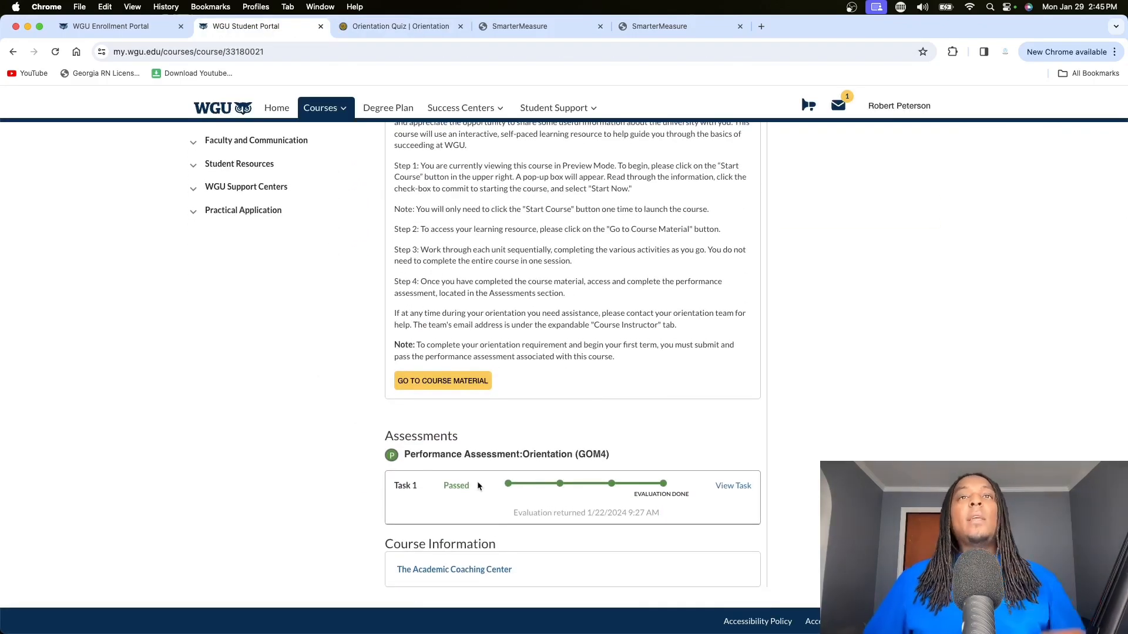
pyautogui.moveTo(583, 489)
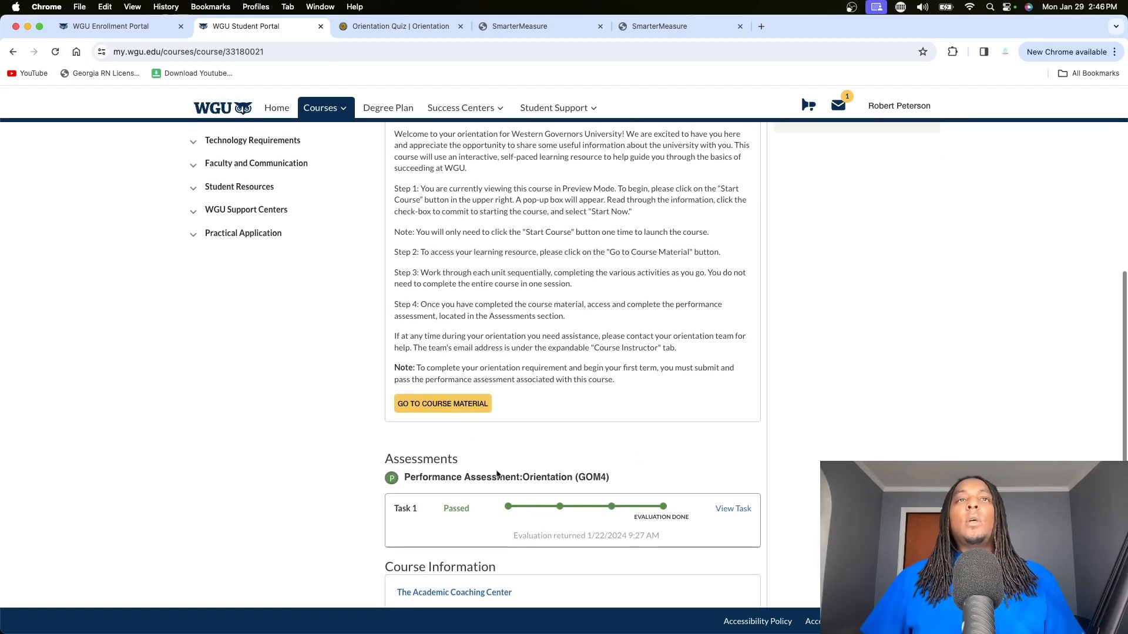
pyautogui.scroll(-3)
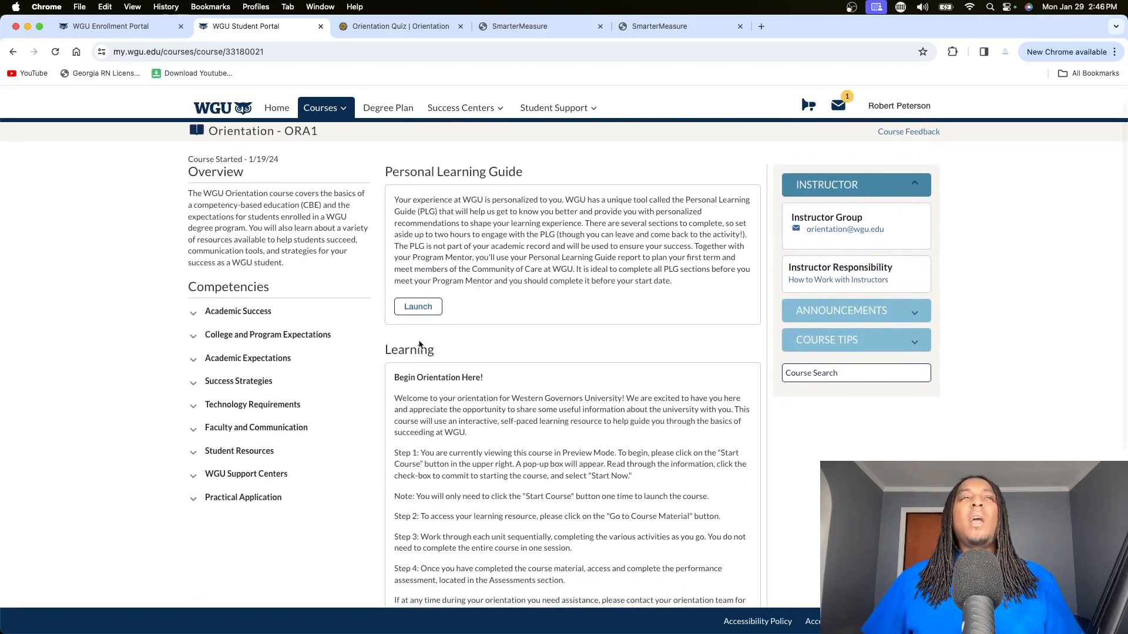
pyautogui.scroll(-3)
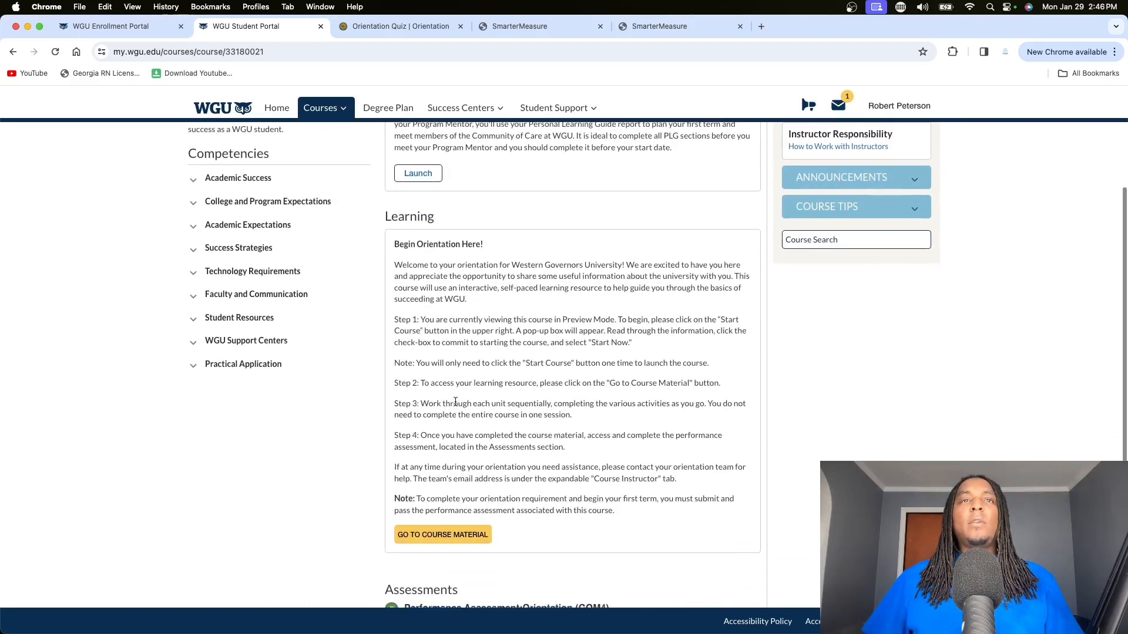
pyautogui.scroll(-3)
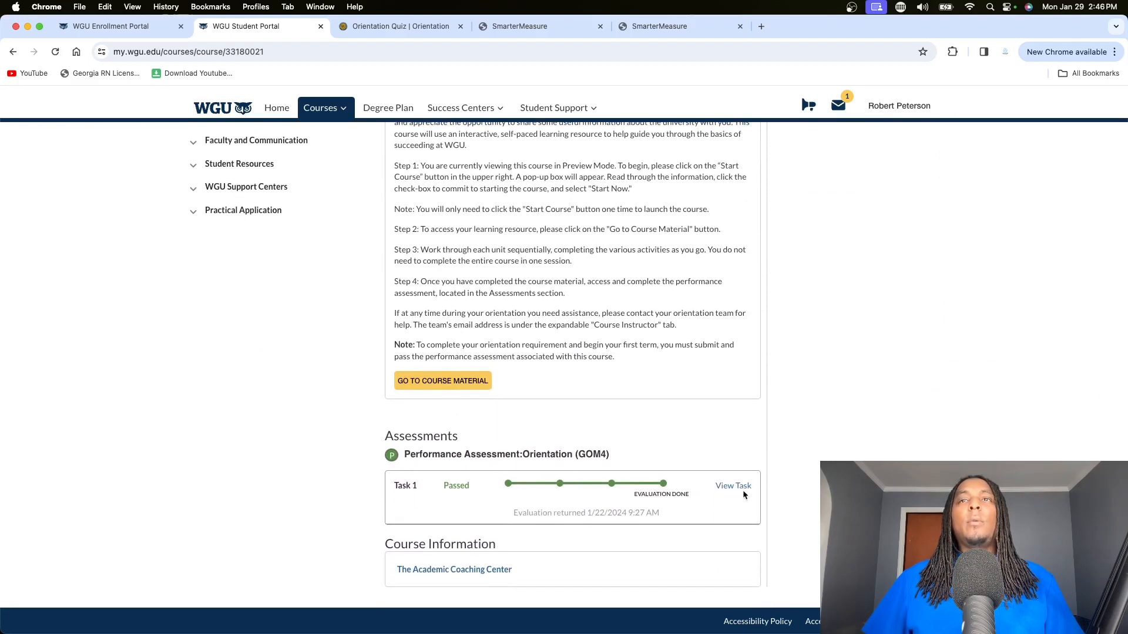
# - Open GOM4 Task 1 and scroll past Requirements and Rubric to Supporting Documents
pyautogui.click(733, 486)
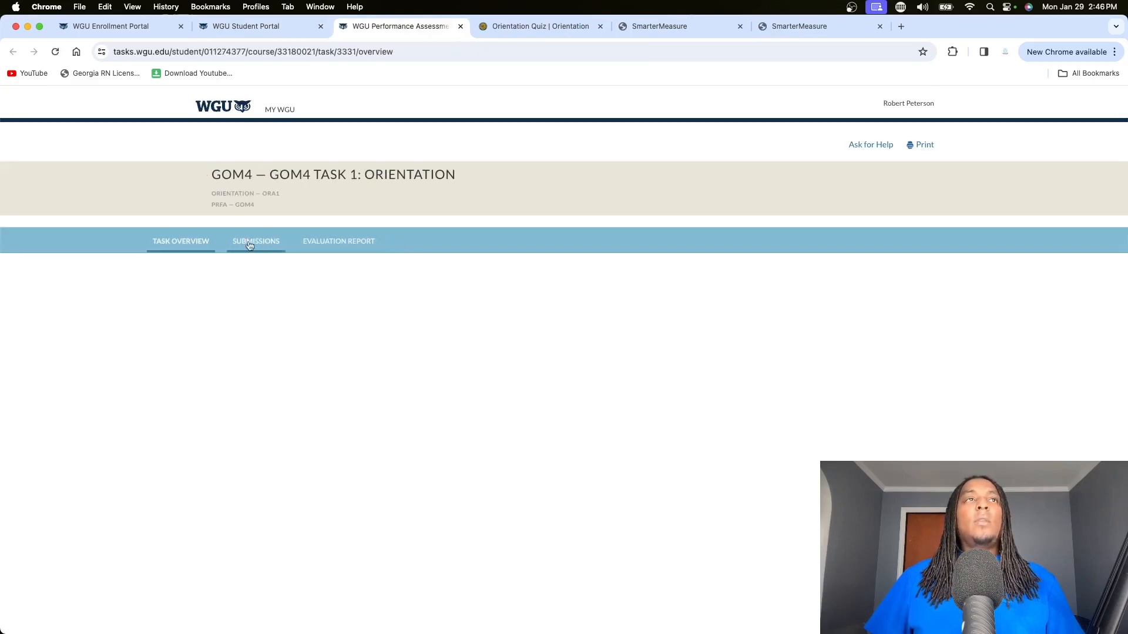
pyautogui.click(181, 240)
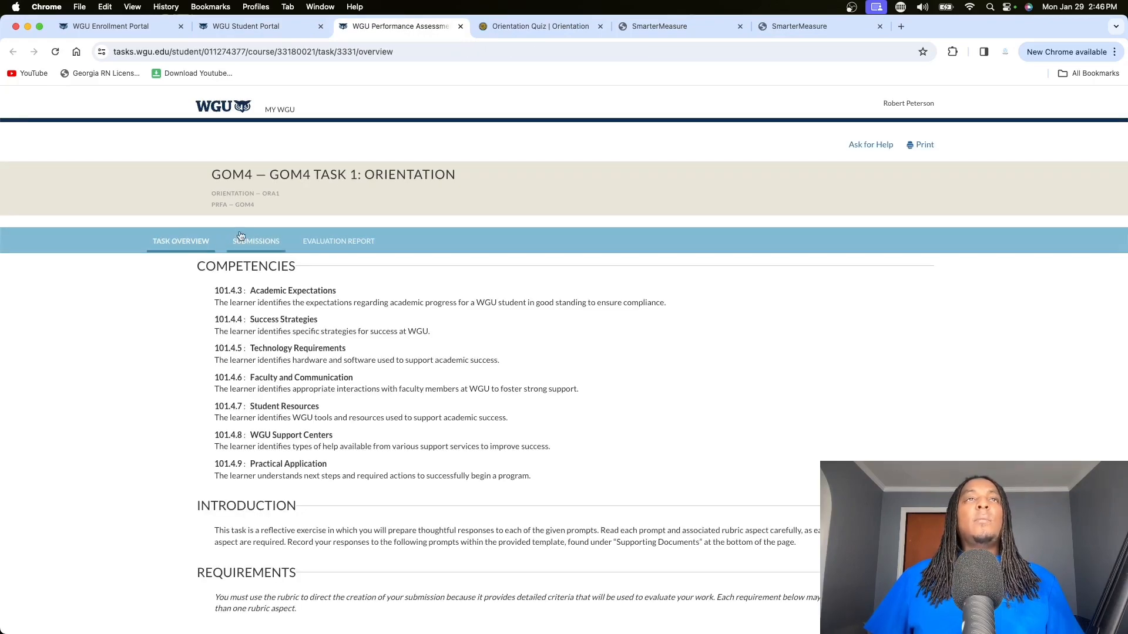
pyautogui.scroll(-3)
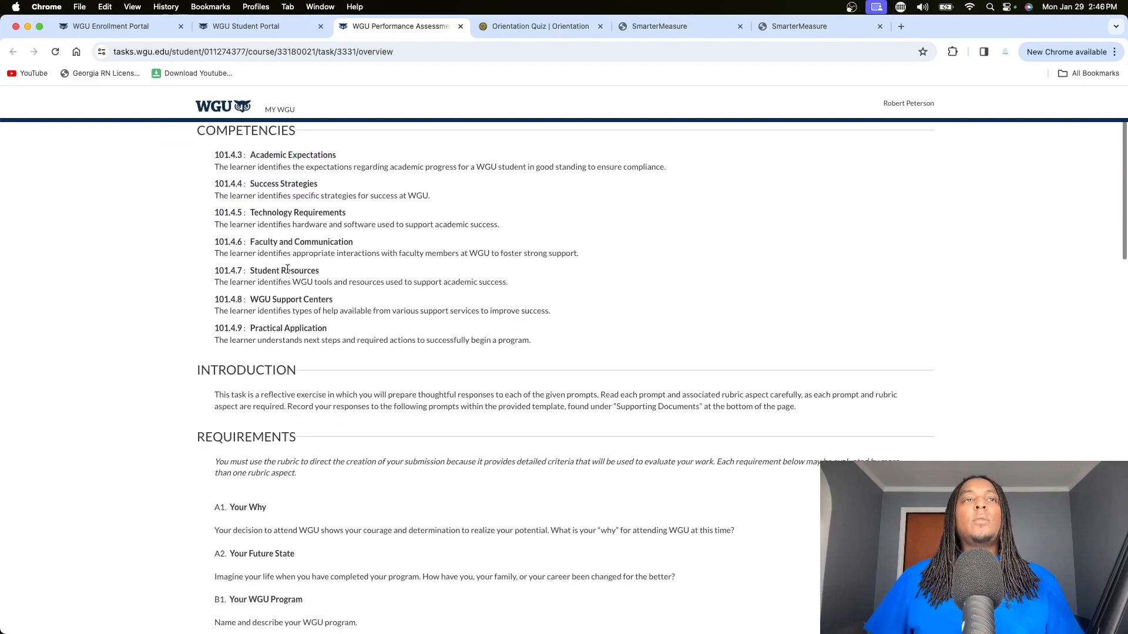
pyautogui.scroll(-3)
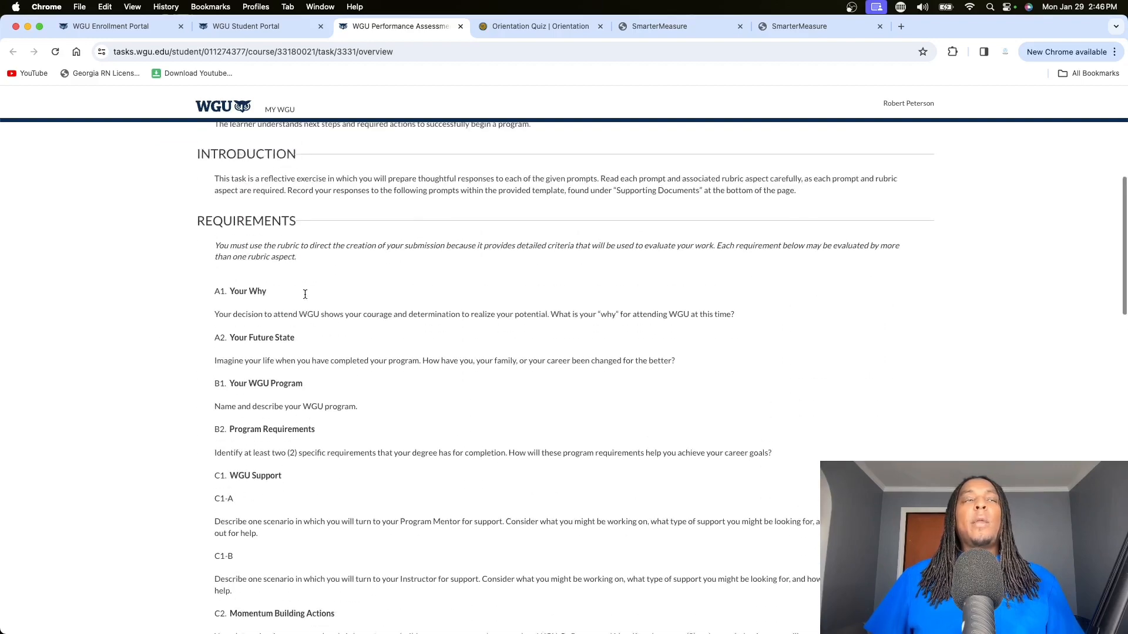
pyautogui.scroll(-3)
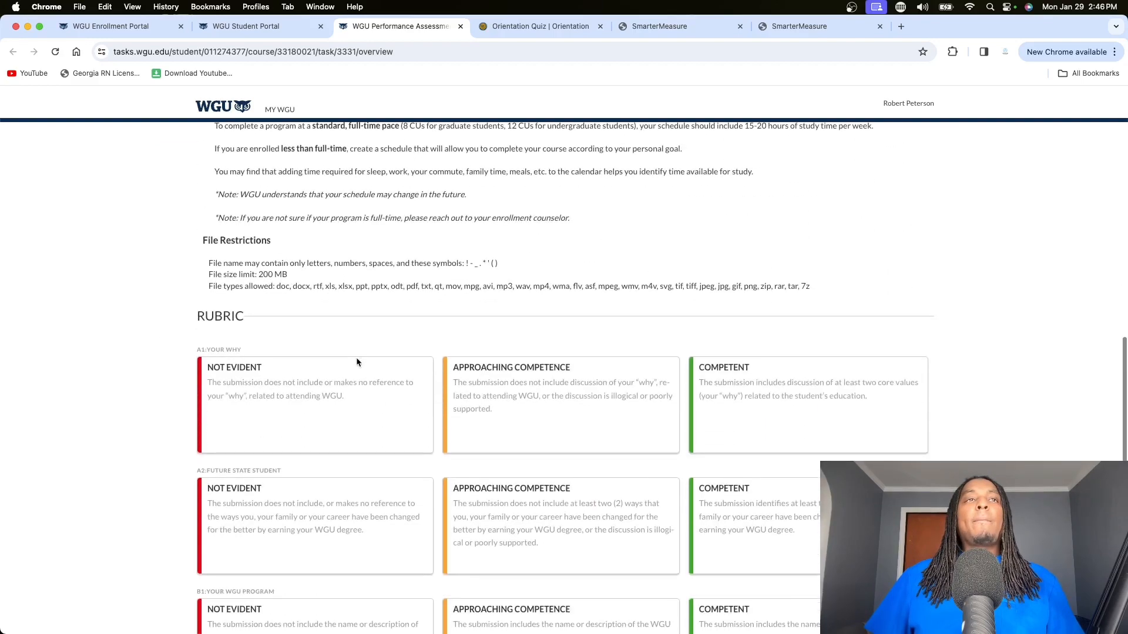
pyautogui.scroll(-3)
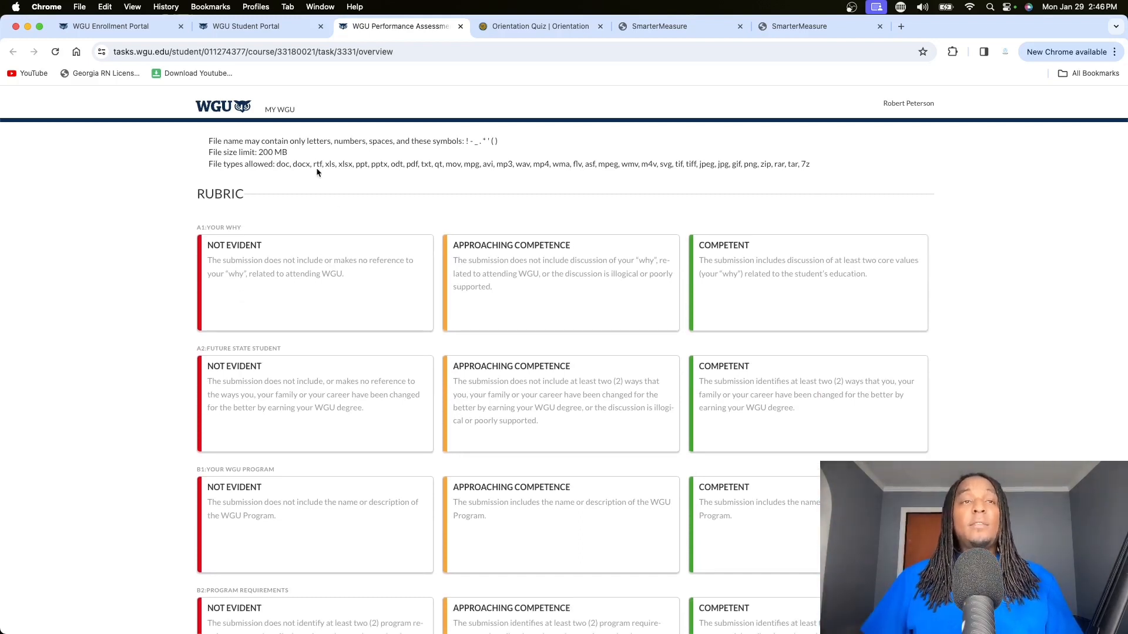
pyautogui.scroll(-3)
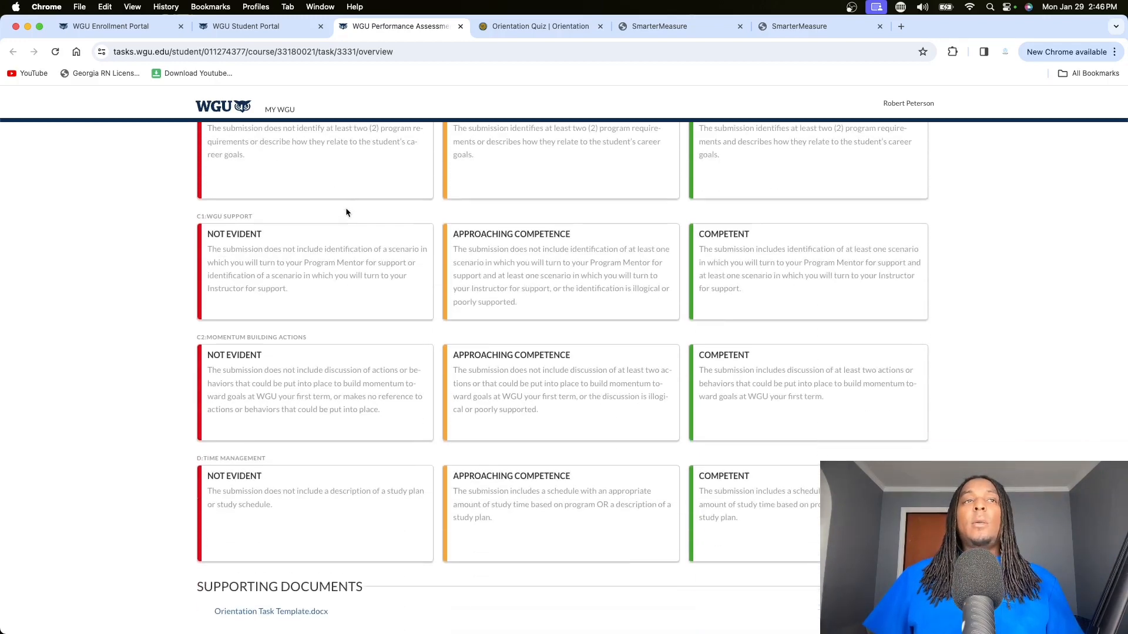
pyautogui.moveTo(455, 542)
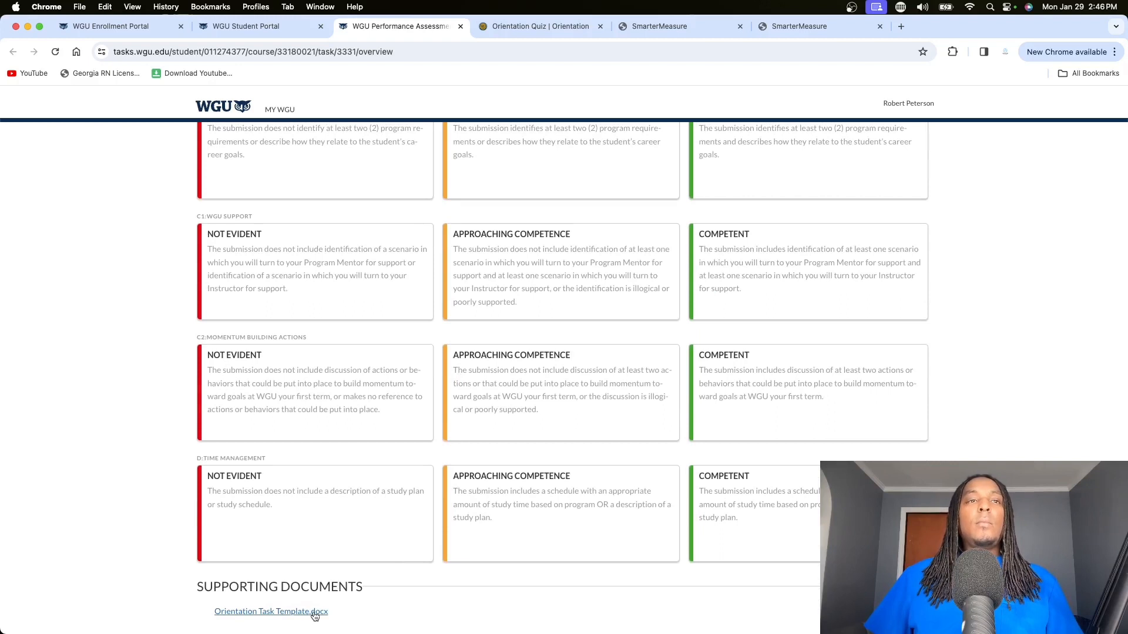
# - Open Orientation Task Template.docx in Microsoft Word
pyautogui.click(271, 612)
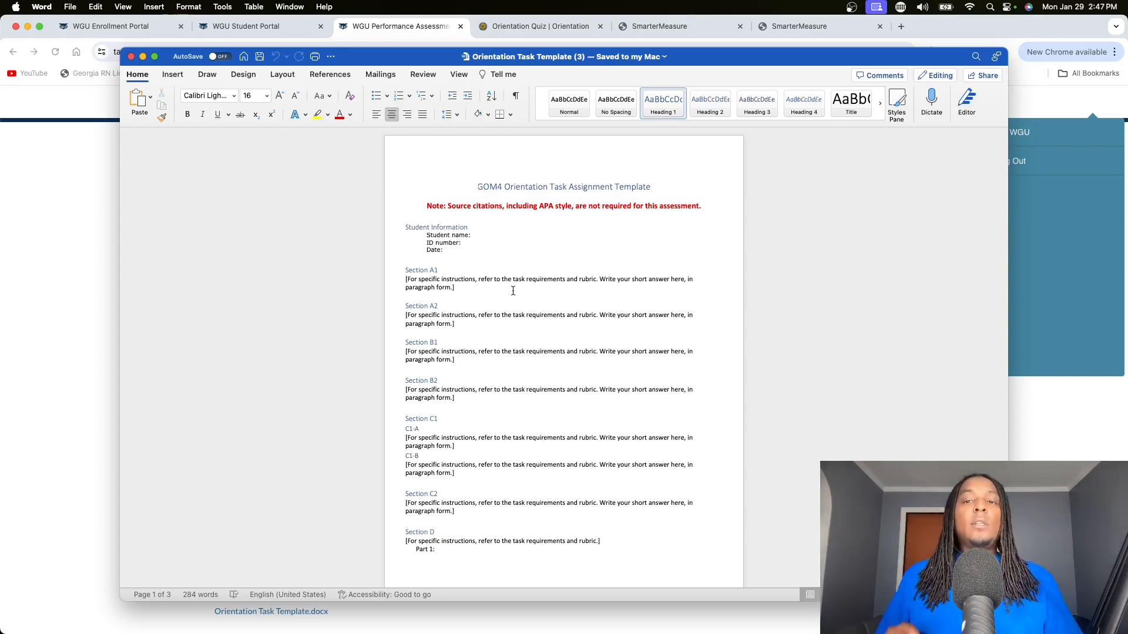
pyautogui.moveTo(454, 330)
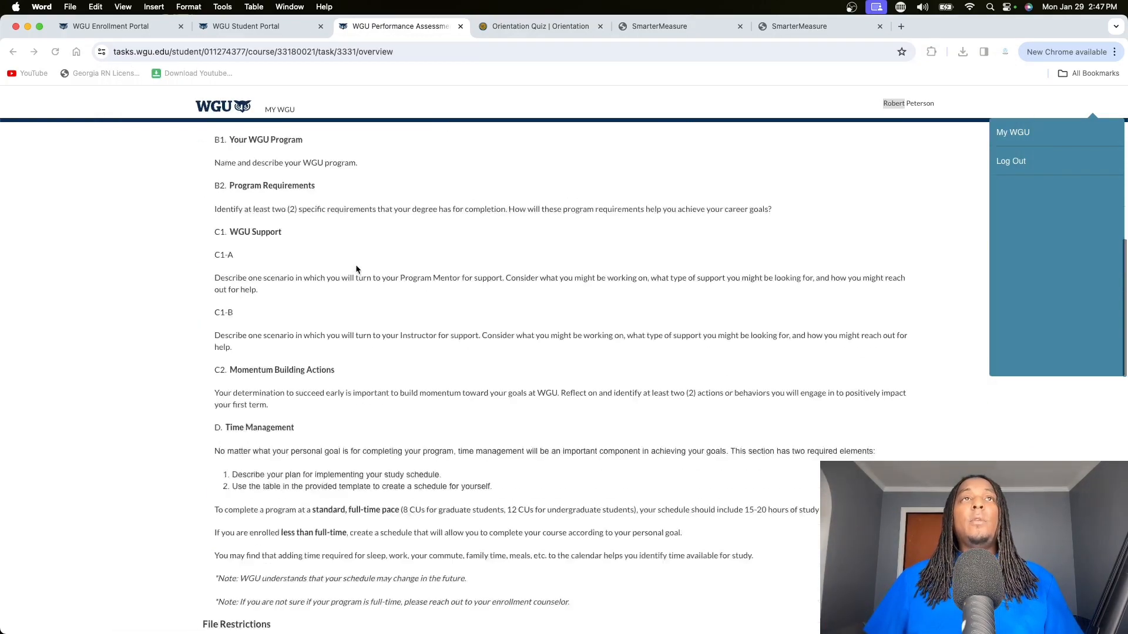
# - View the degree plan and the D235 Interprofessional Communication course, ending on the enrollment-phase home page
pyautogui.click(246, 26)
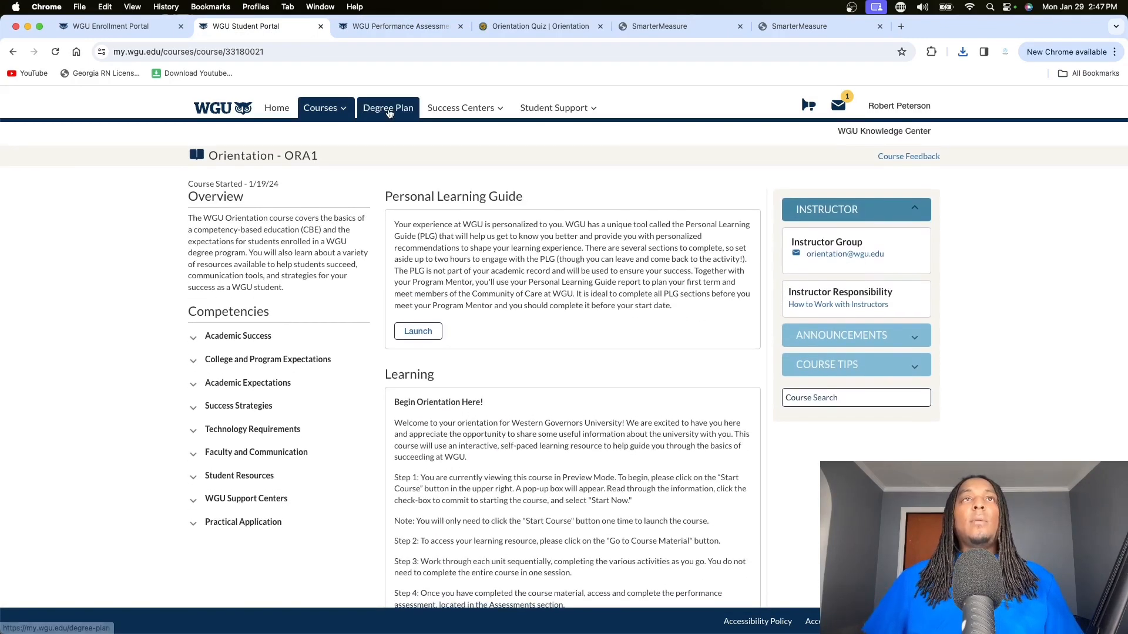
pyautogui.click(387, 107)
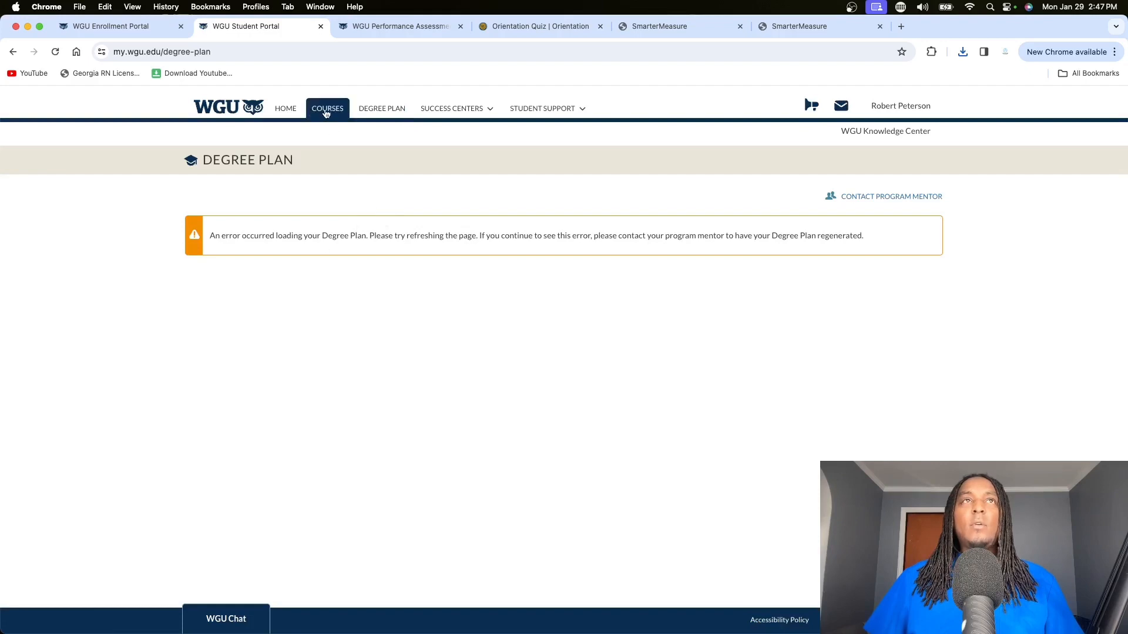
pyautogui.click(326, 109)
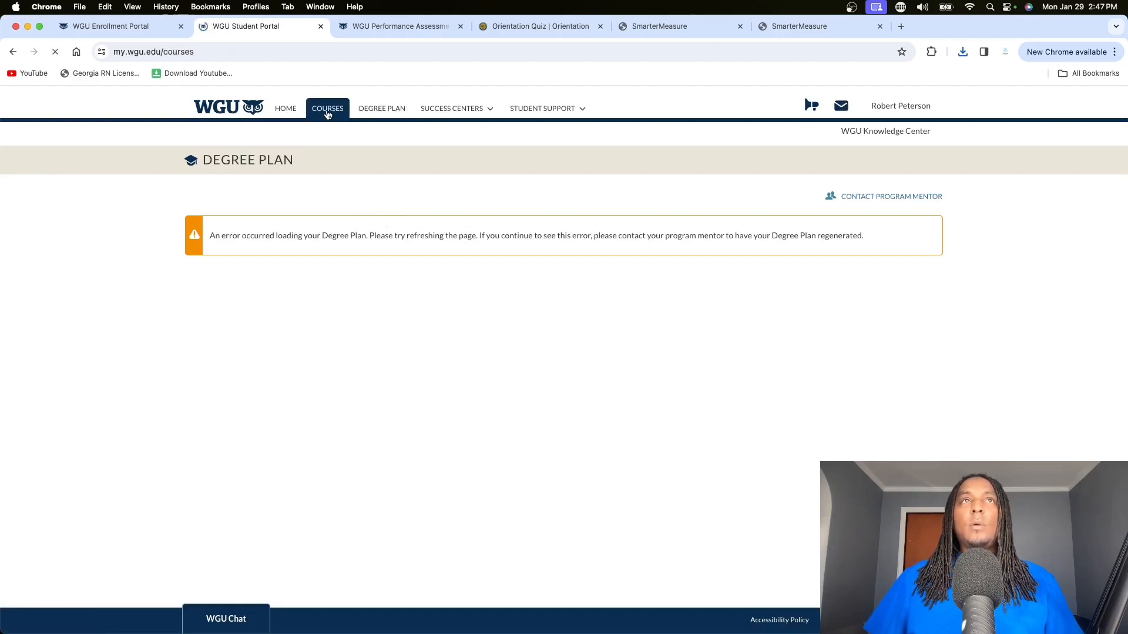
pyautogui.click(327, 109)
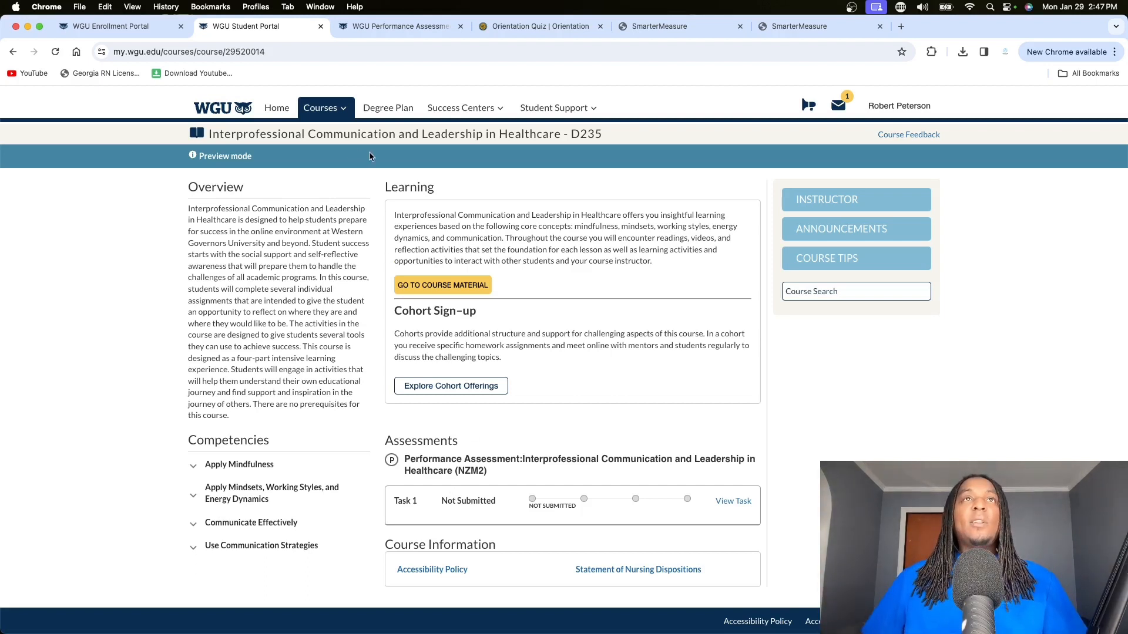
pyautogui.click(276, 107)
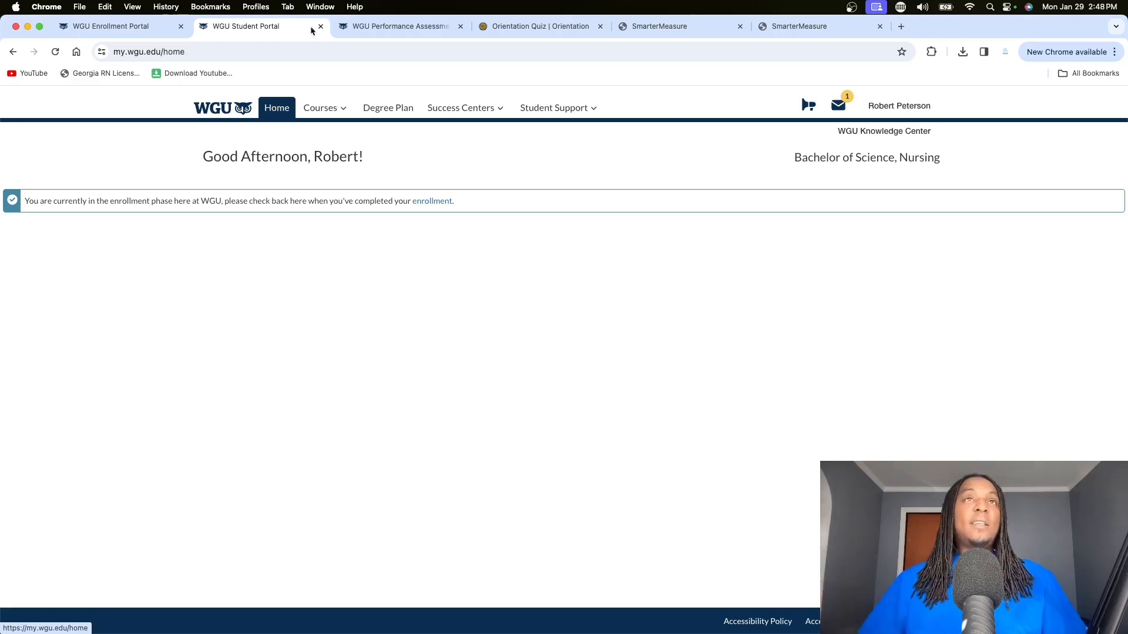
# - Return to the Unit 9 Orientation Quiz (page 221 of 222) and show the course outline
pyautogui.click(399, 26)
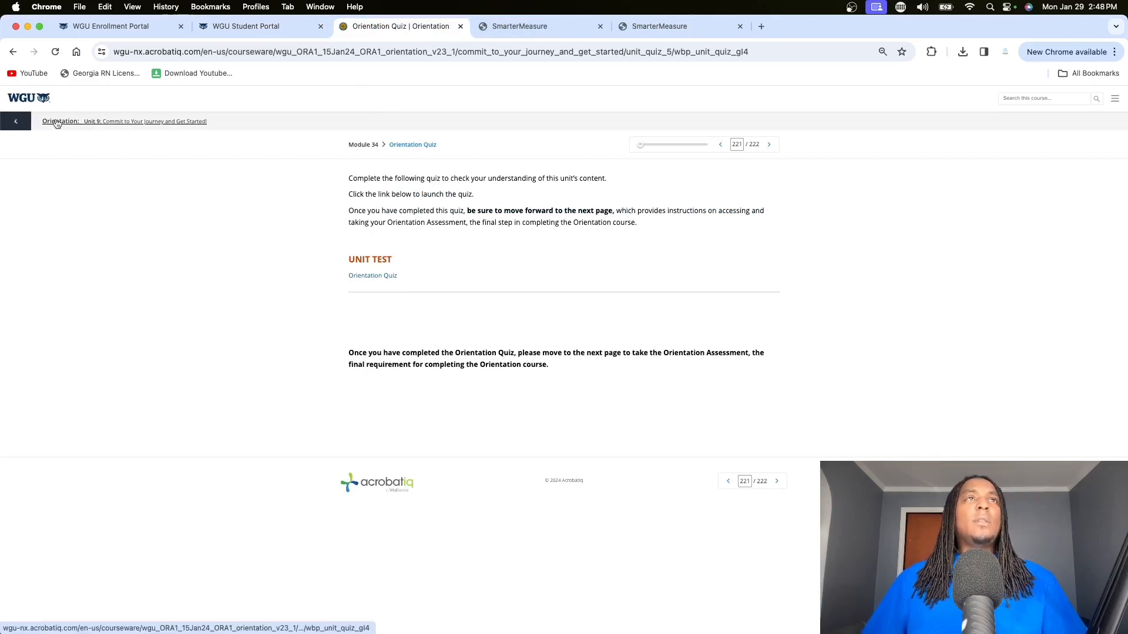
pyautogui.click(16, 121)
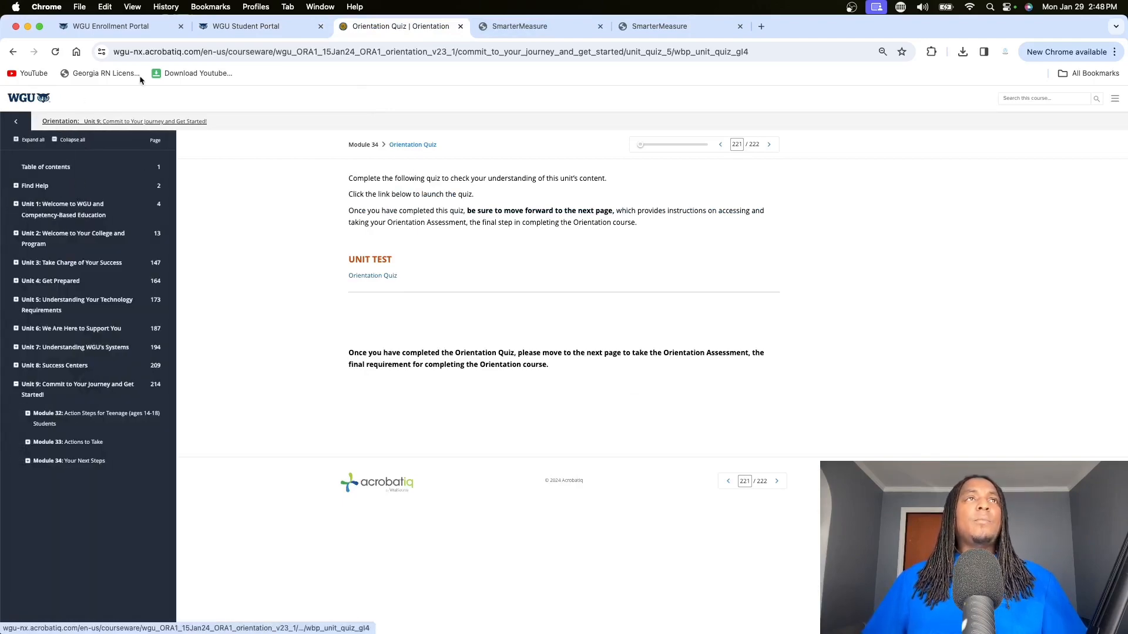